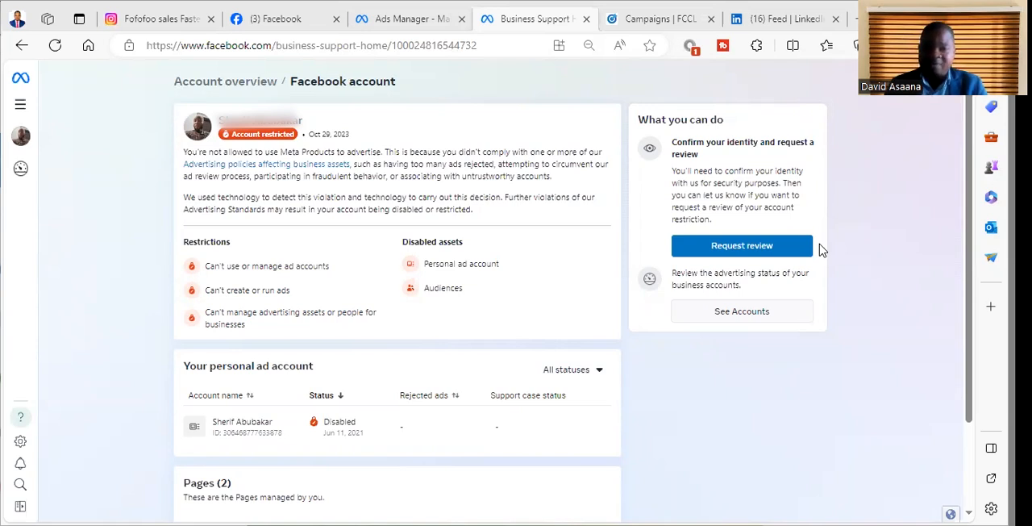
mouse_move(696, 129)
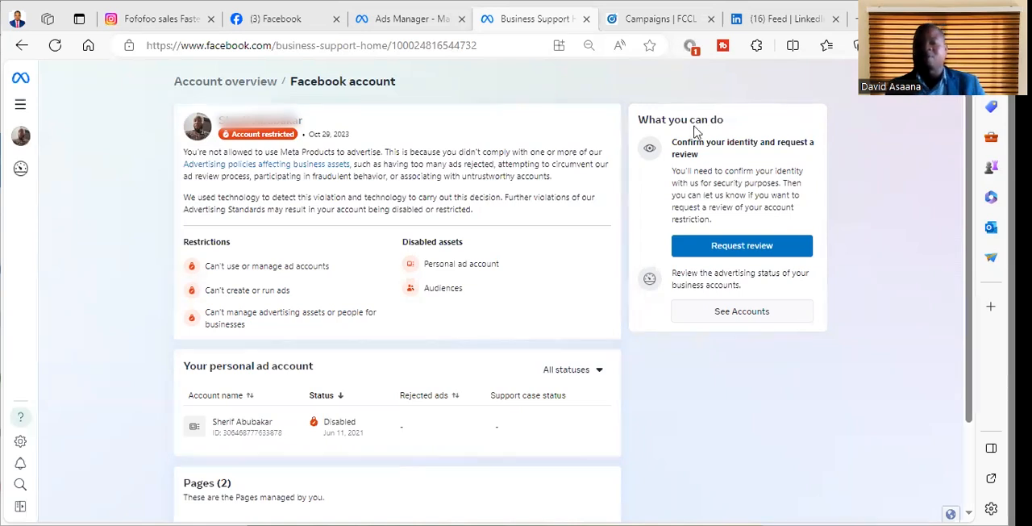
mouse_move(471, 191)
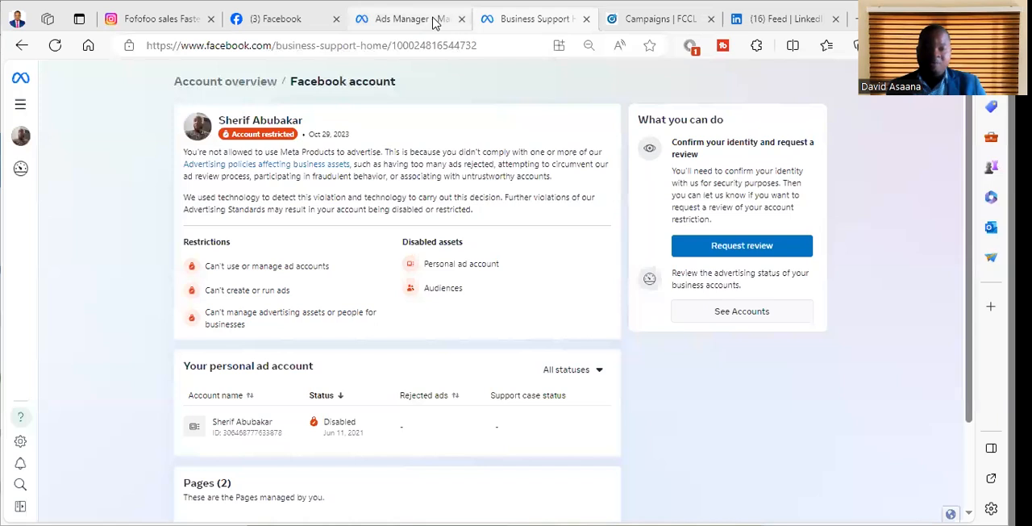
Step: Switch to Ads Manager showing the 'You're Restricted From Advertising' banner
left_click(406, 18)
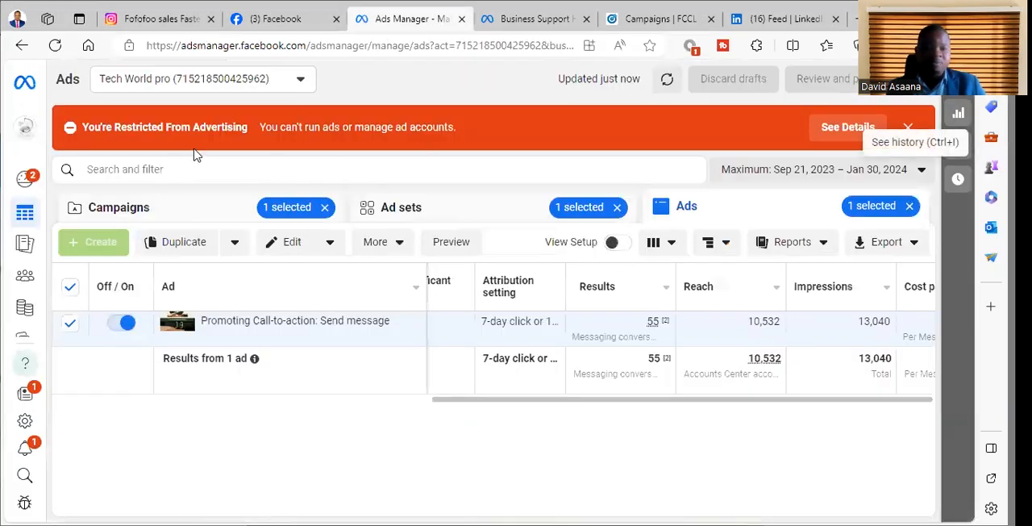
mouse_move(302, 144)
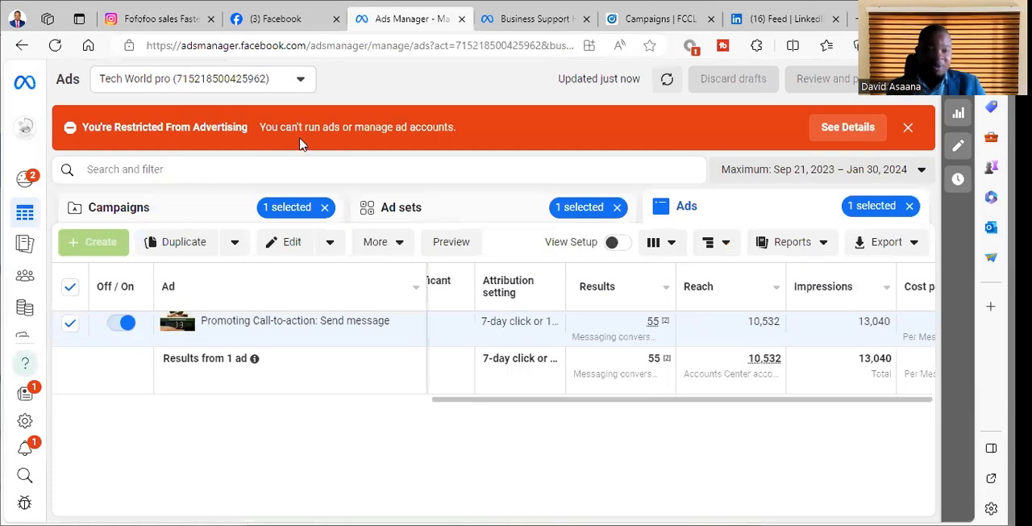
mouse_move(491, 148)
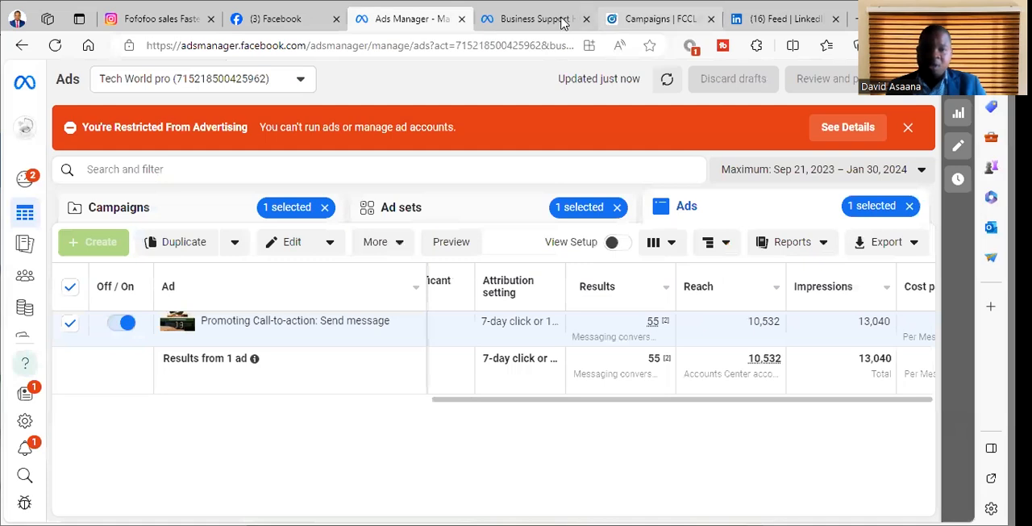
mouse_move(562, 18)
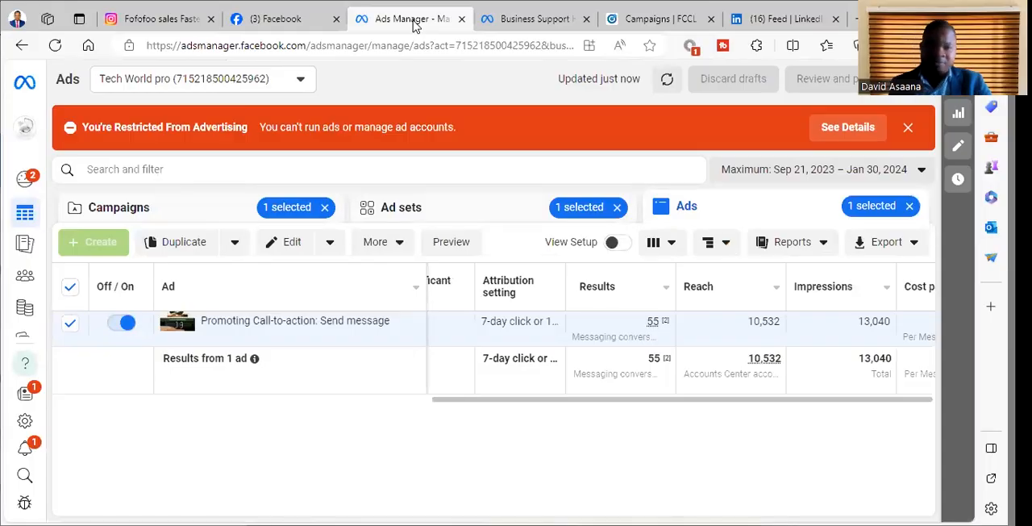
mouse_move(435, 73)
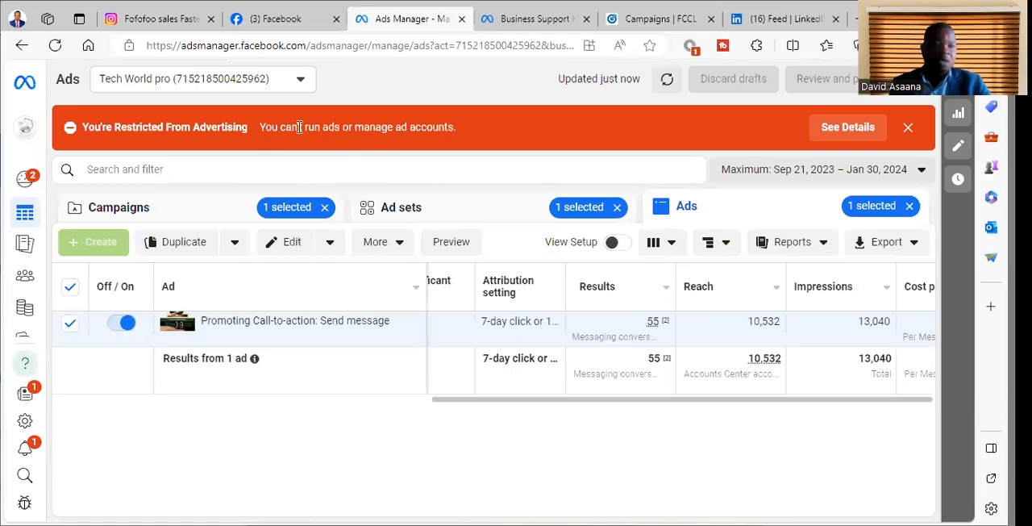
Step: Return via the Facebook feed and Ads Manager menu to the Business Support restricted account overview
left_click(277, 20)
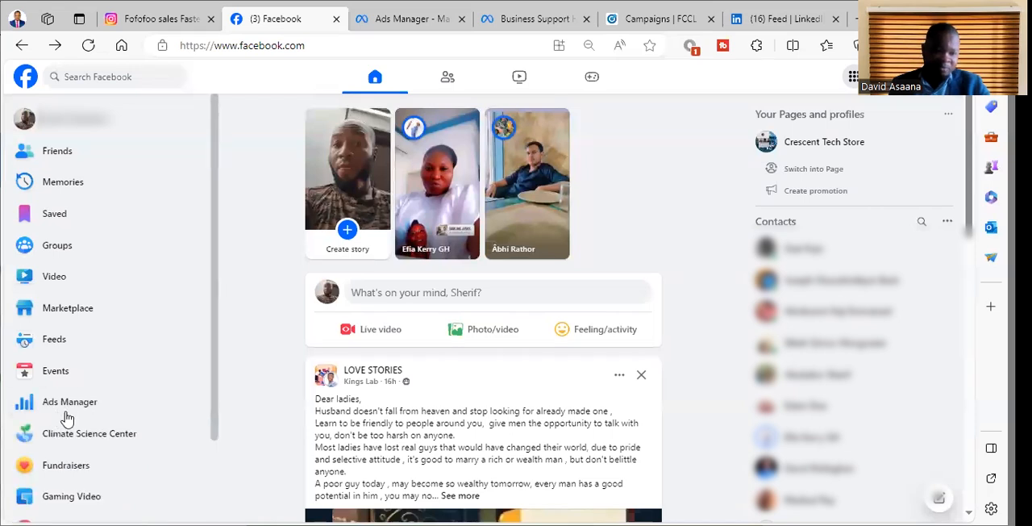
mouse_move(68, 408)
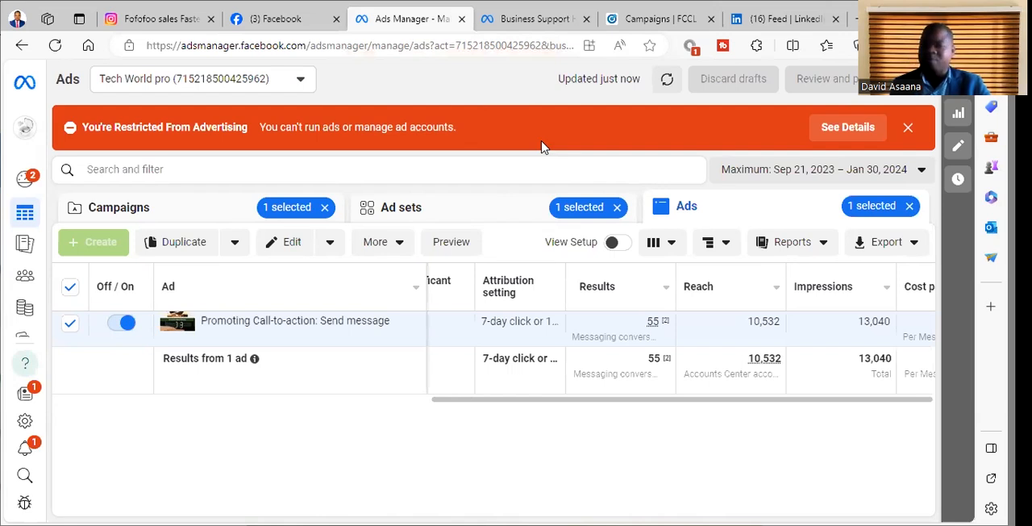
mouse_move(771, 97)
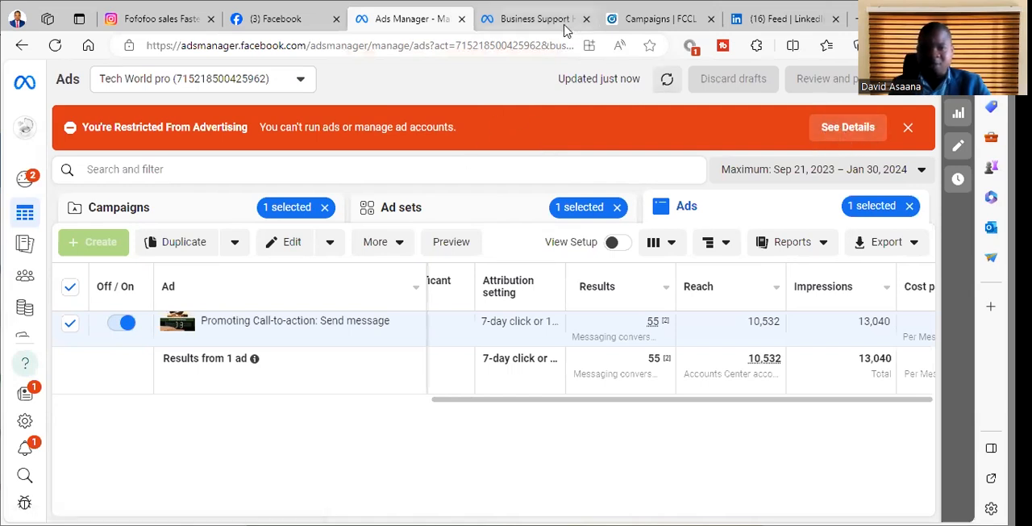
left_click(541, 18)
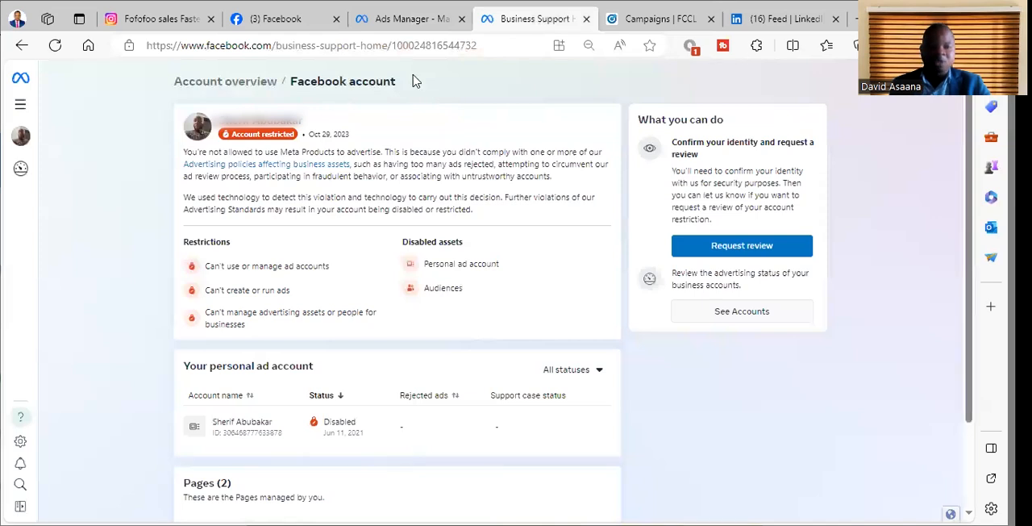
mouse_move(586, 203)
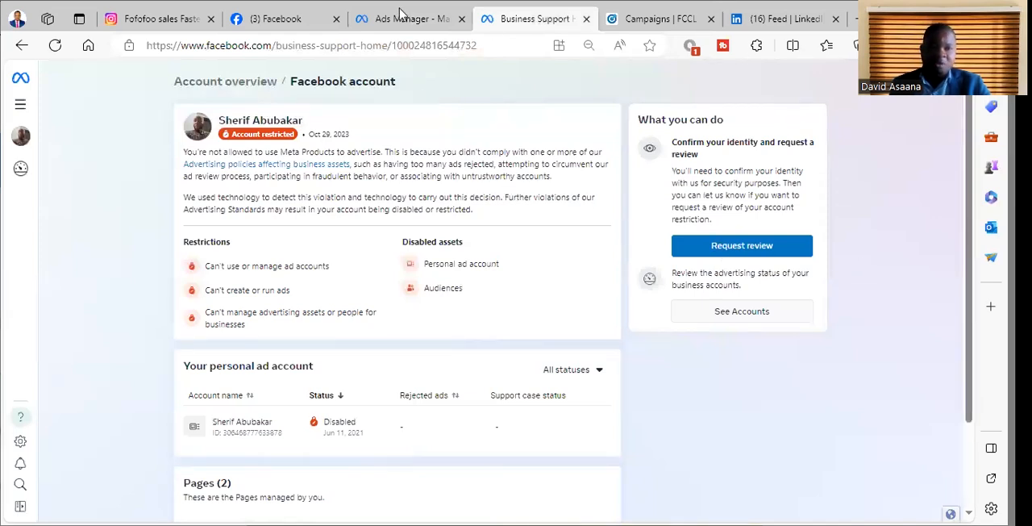
left_click(407, 19)
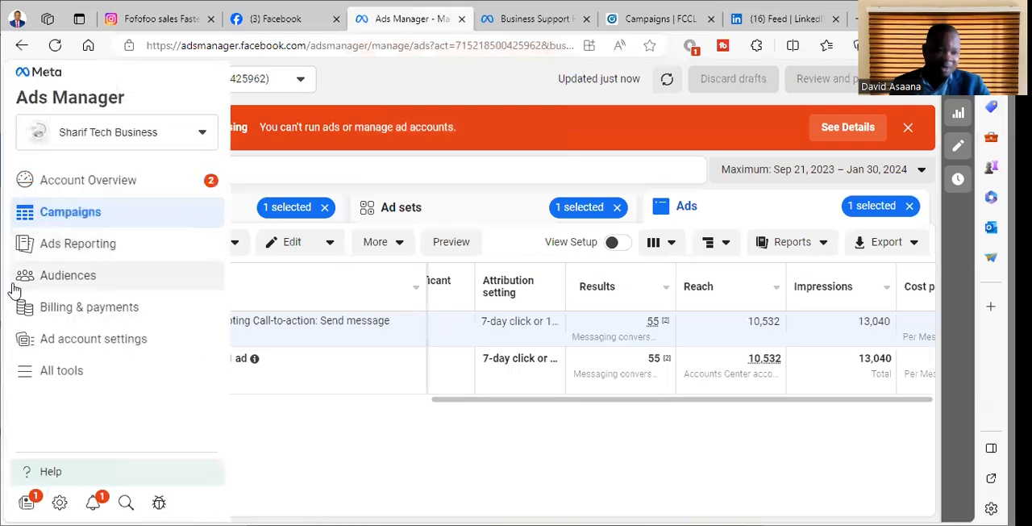
left_click(61, 371)
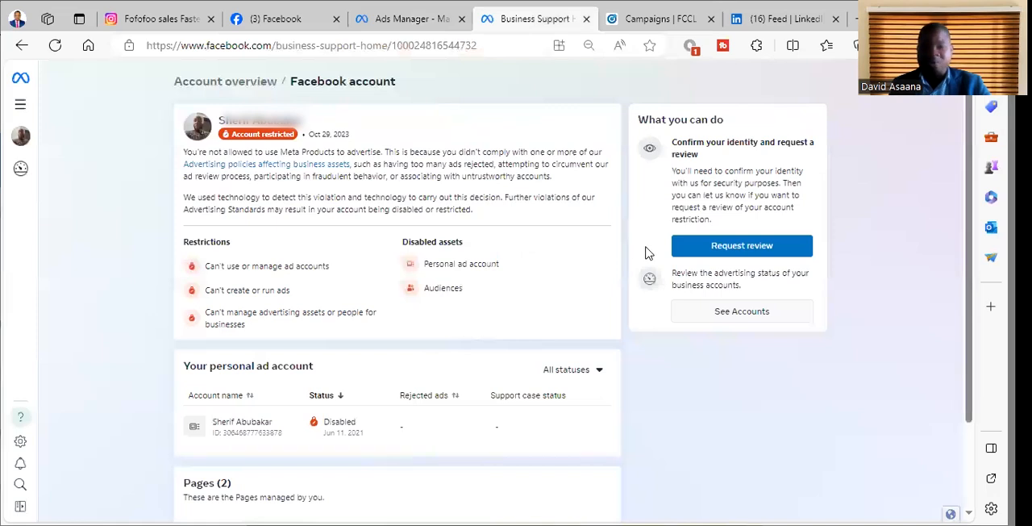
mouse_move(824, 233)
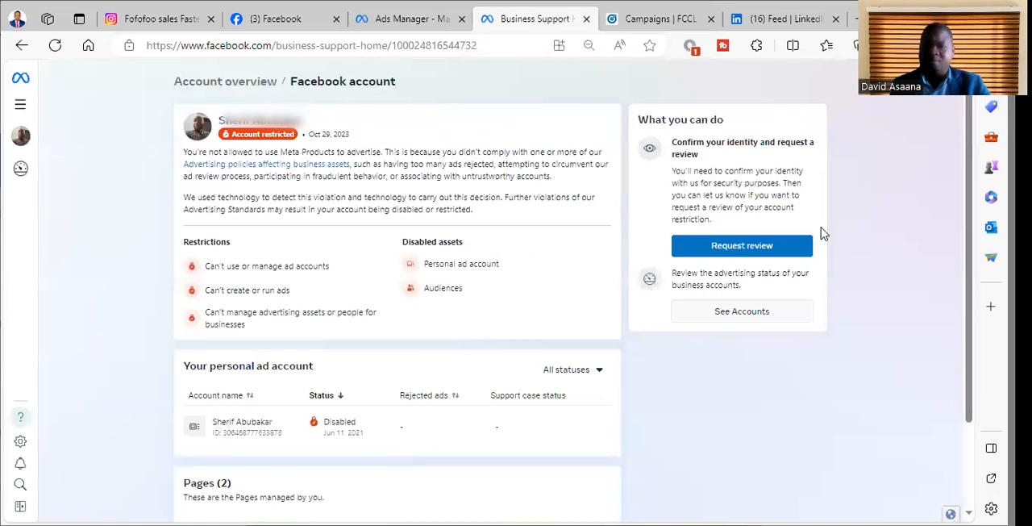
mouse_move(652, 226)
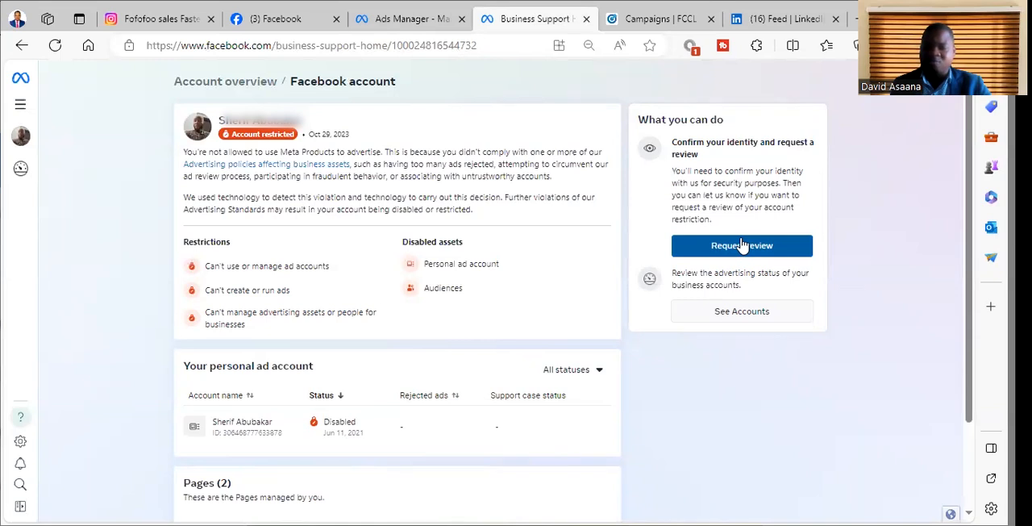
mouse_move(736, 220)
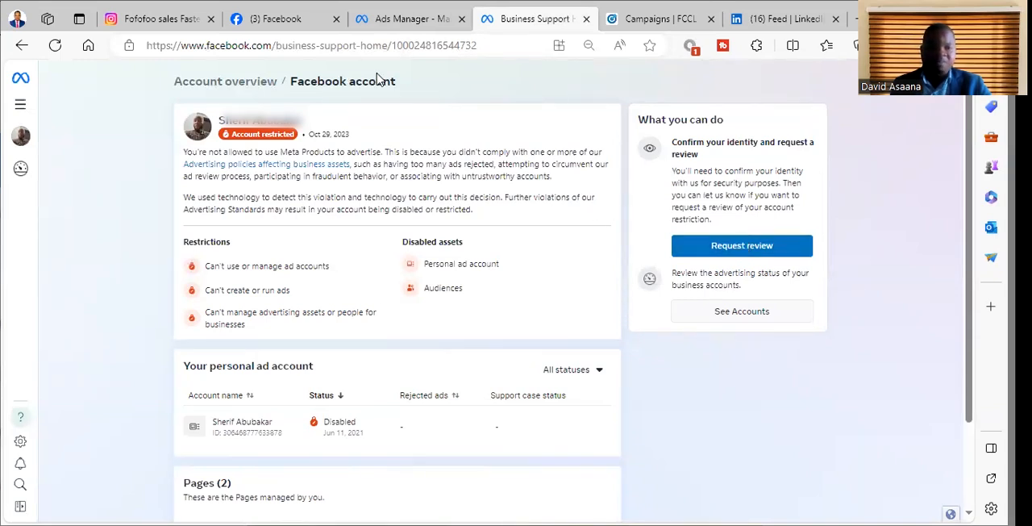
mouse_move(310, 128)
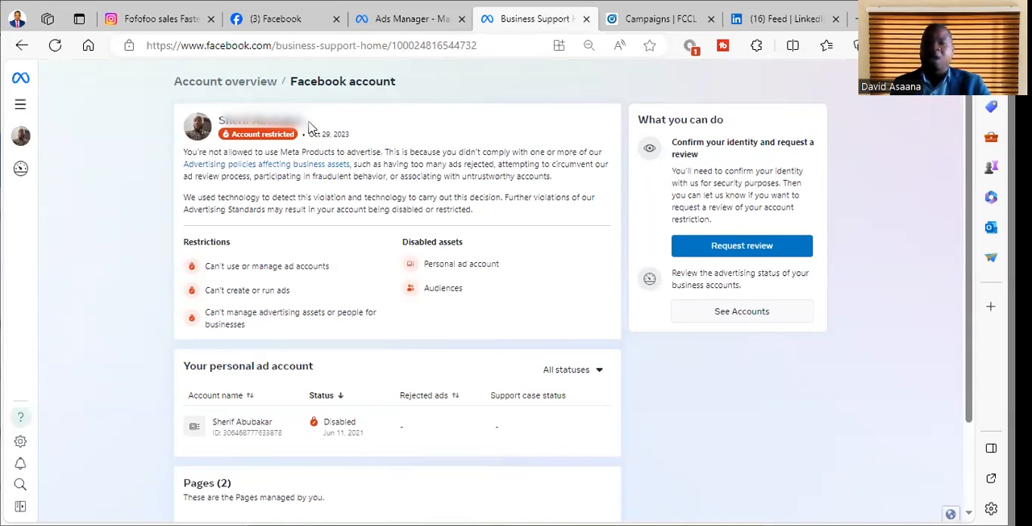
mouse_move(396, 116)
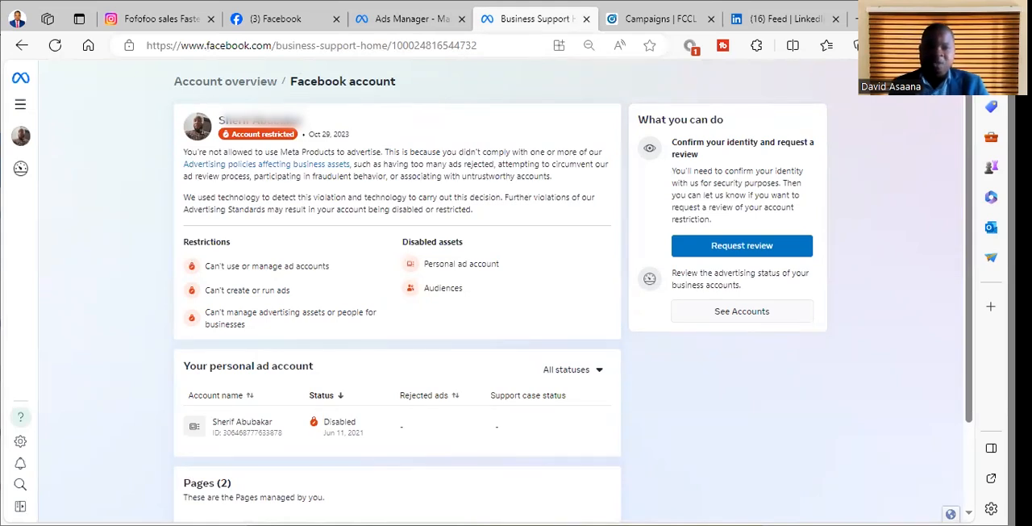
mouse_move(260, 163)
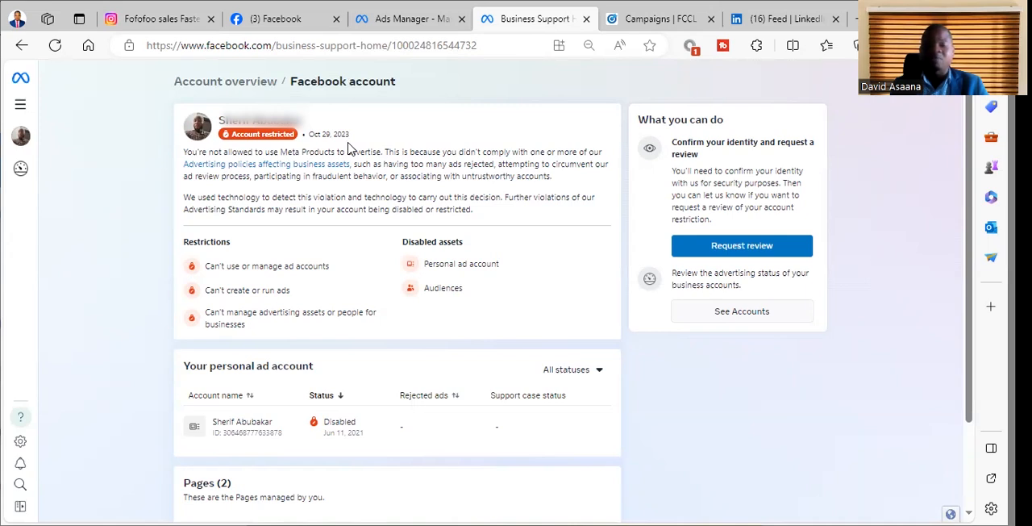
mouse_move(358, 139)
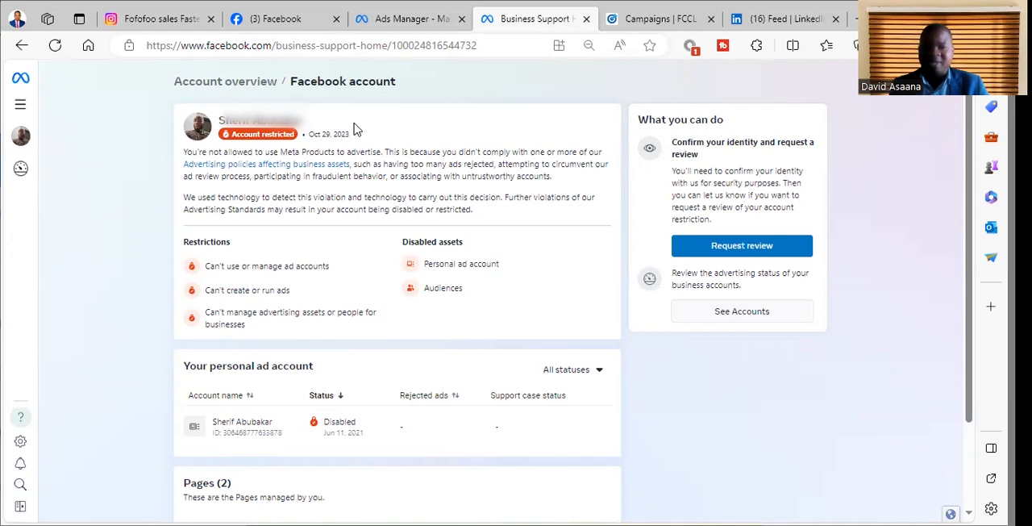
mouse_move(384, 129)
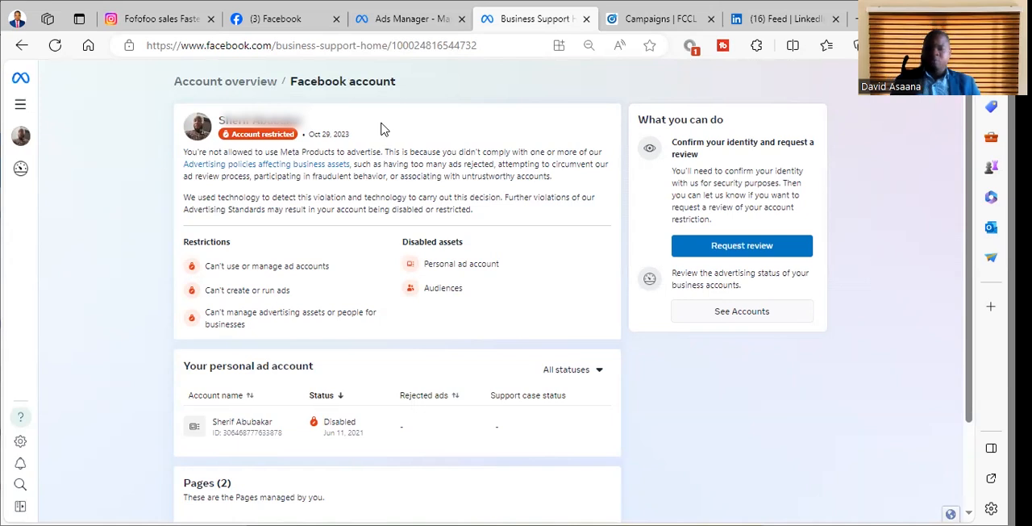
mouse_move(300, 19)
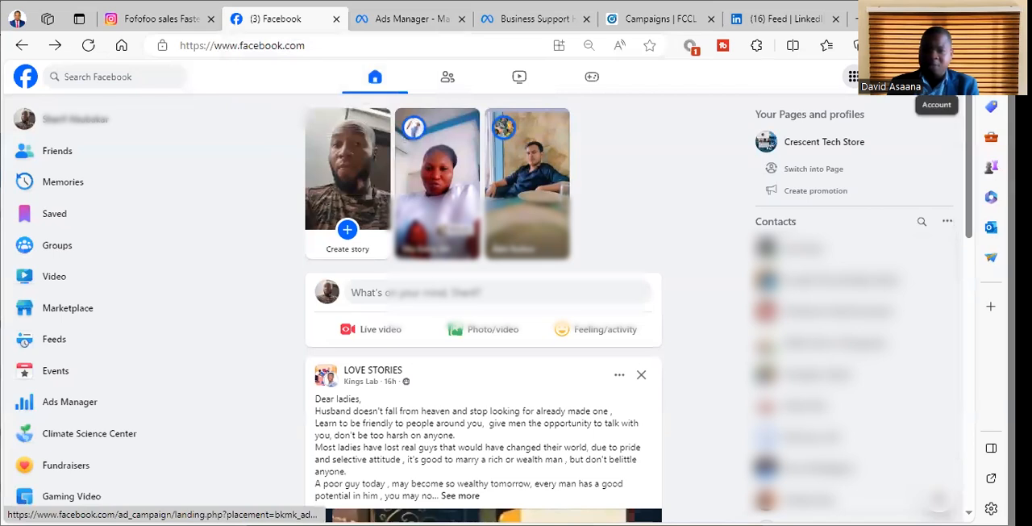
Step: In Accounts Center settings, check the contact information and birthday entries under Personal details
left_click(854, 77)
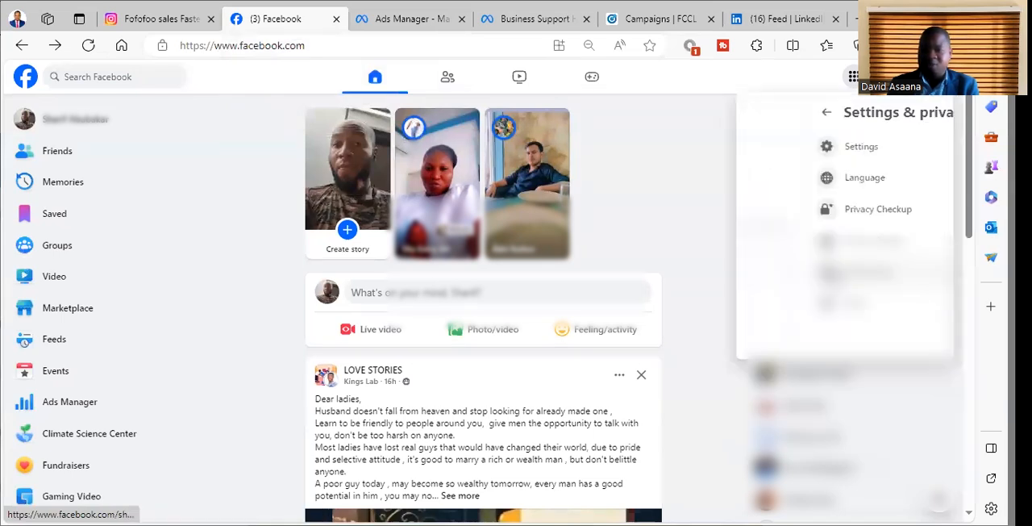
left_click(861, 145)
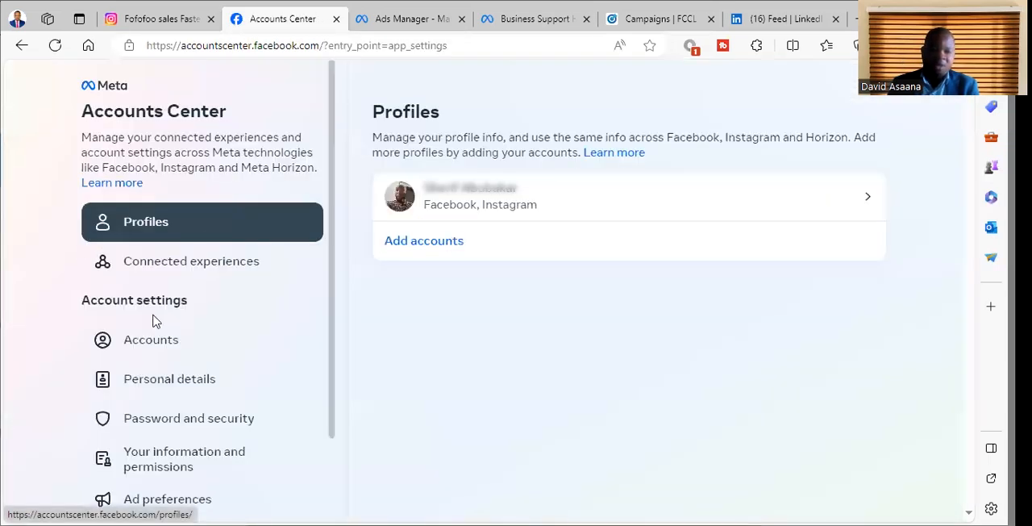
left_click(170, 379)
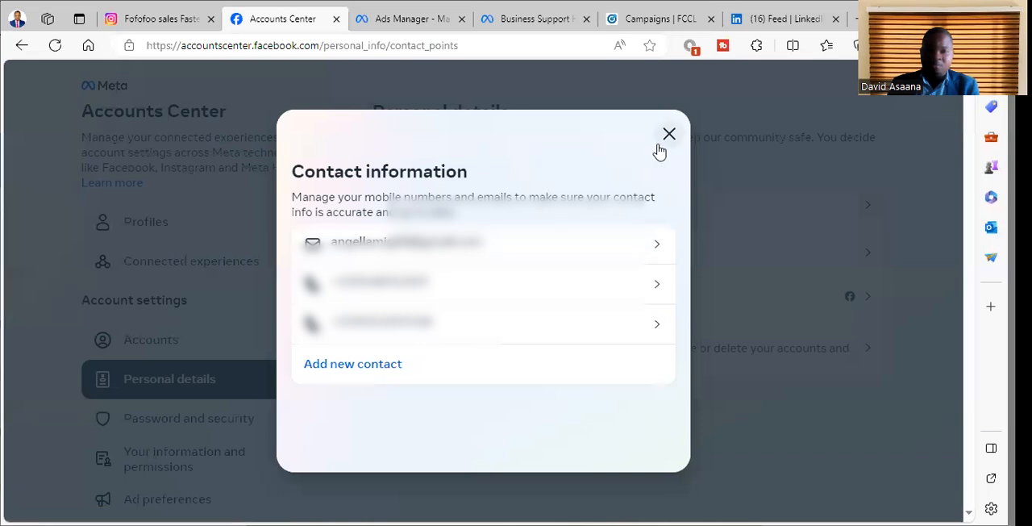
left_click(668, 132)
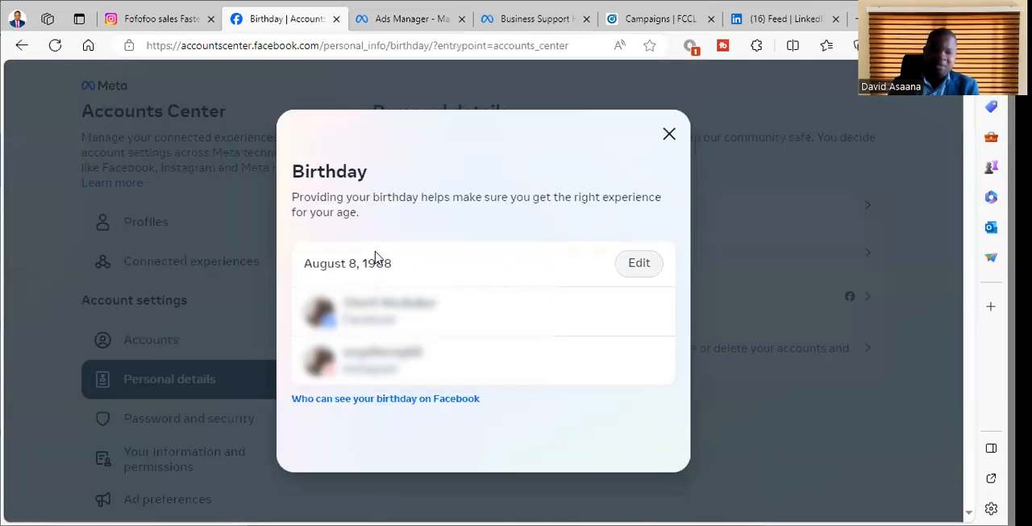
mouse_move(661, 137)
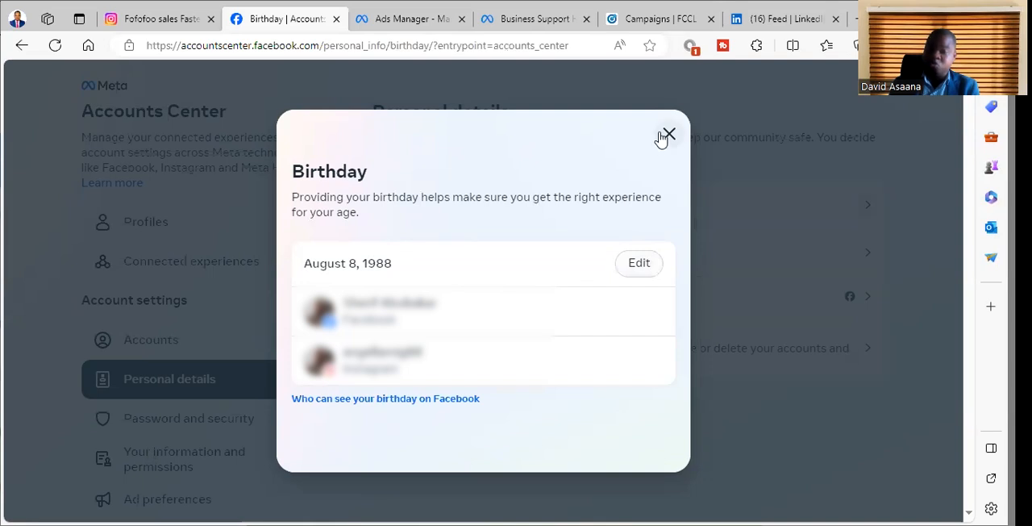
mouse_move(668, 136)
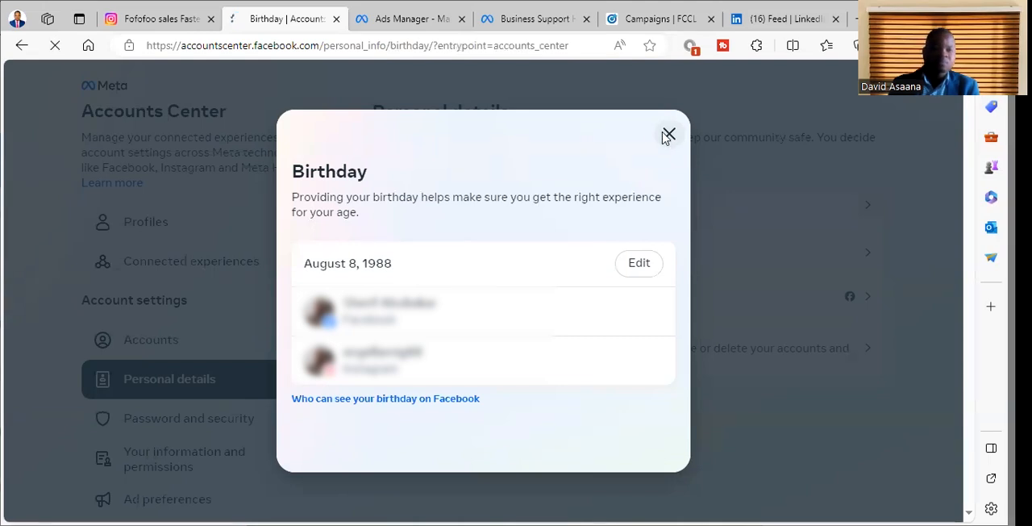
left_click(668, 134)
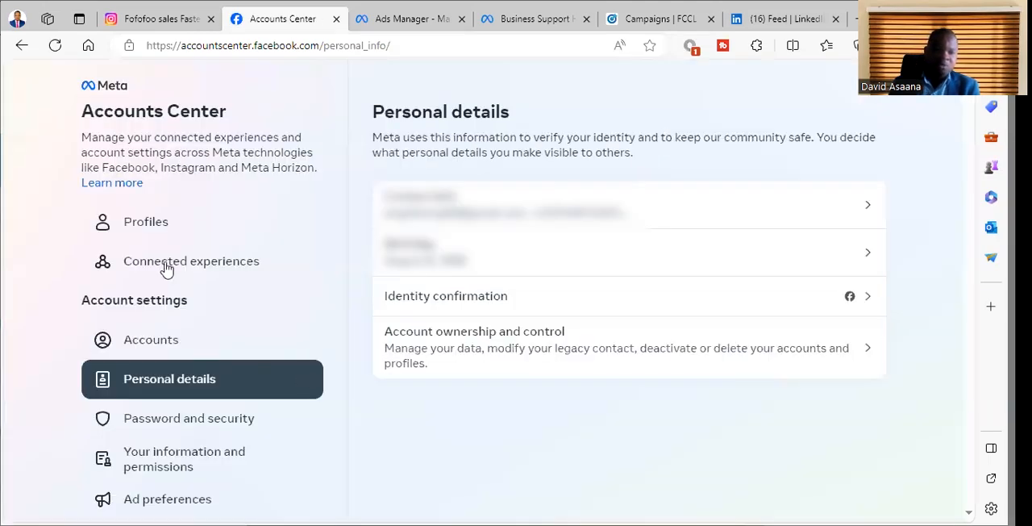
Step: View the profile's Name entry with its first, middle and last name fields
left_click(145, 221)
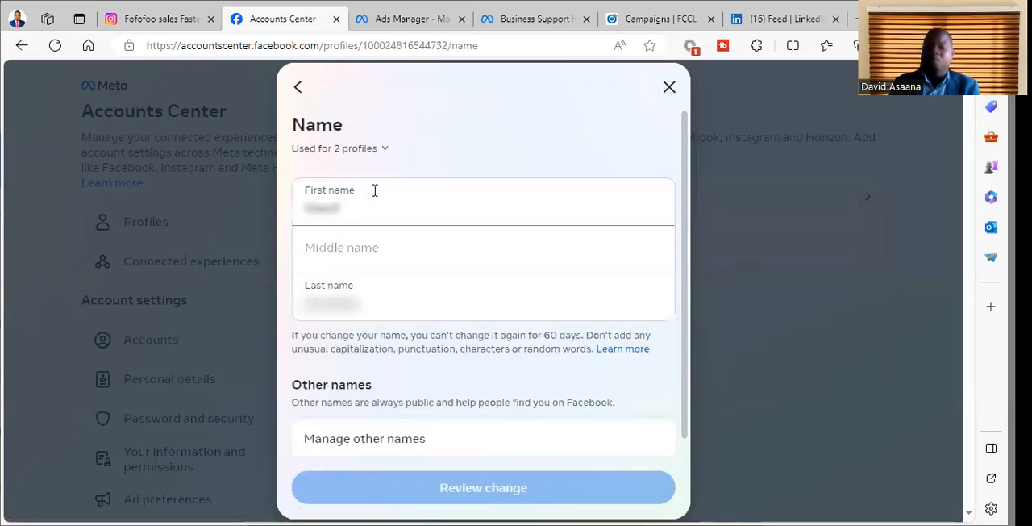
mouse_move(403, 235)
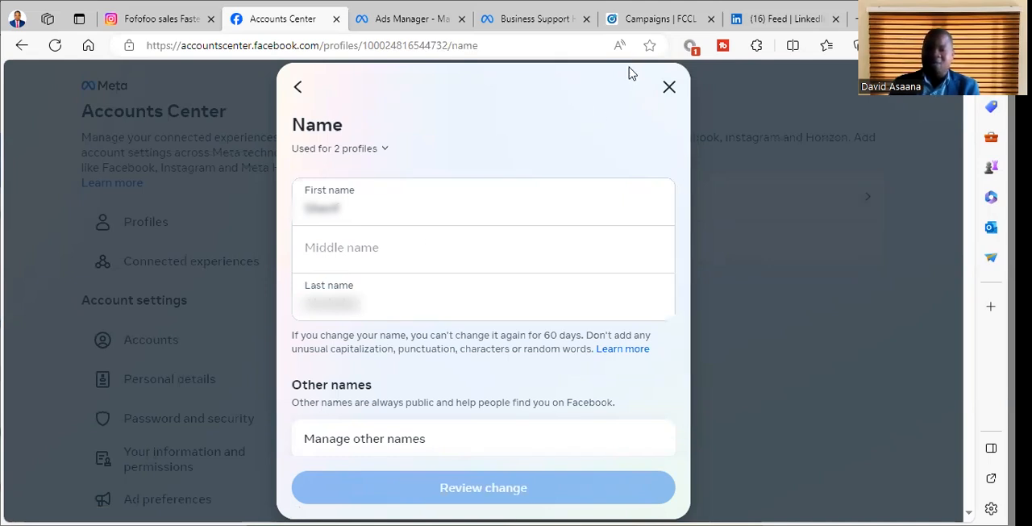
mouse_move(680, 96)
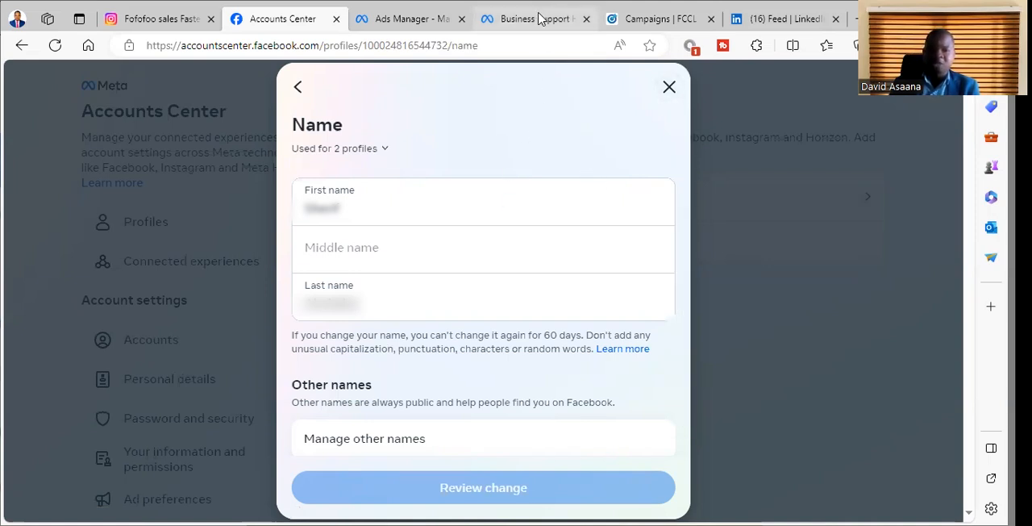
Step: Request a review of the advertising restriction and begin identity confirmation via Get Started
left_click(535, 18)
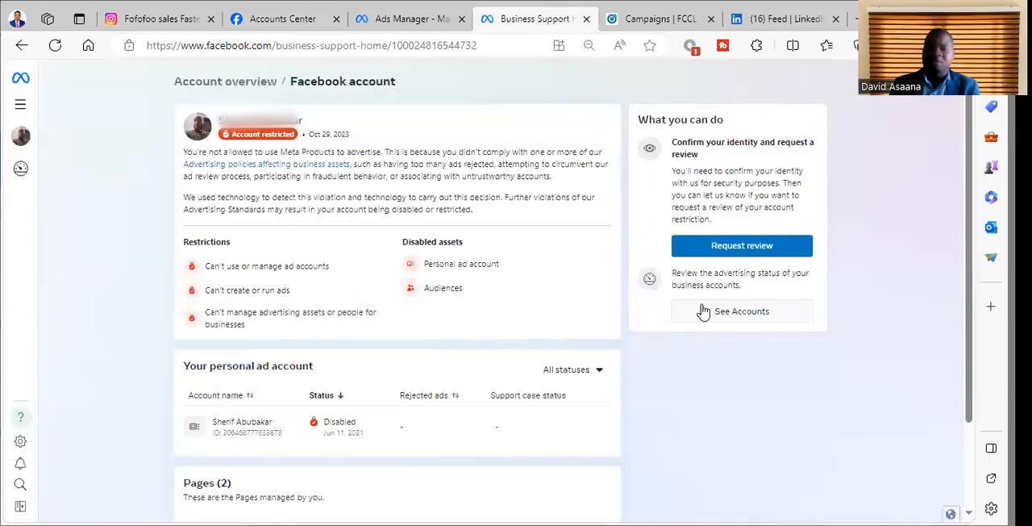
mouse_move(769, 248)
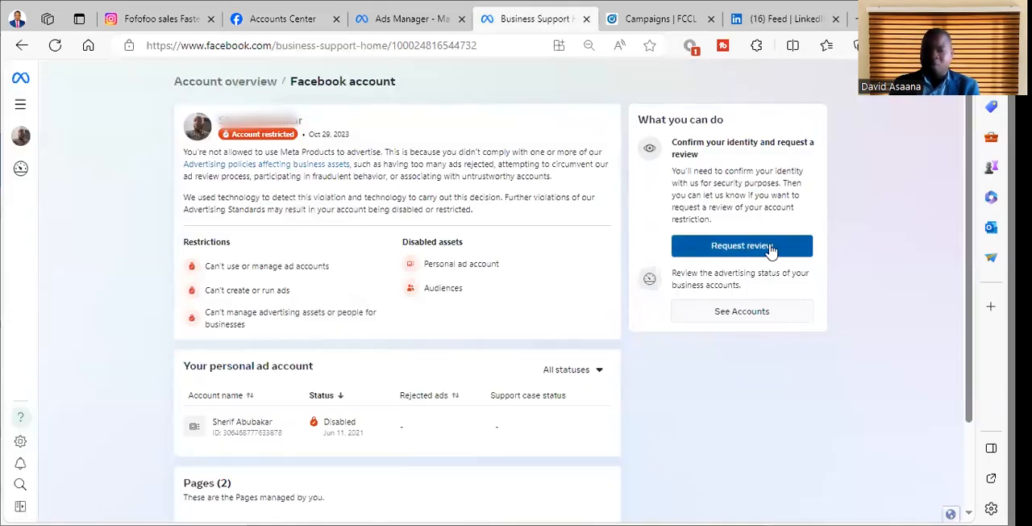
mouse_move(340, 88)
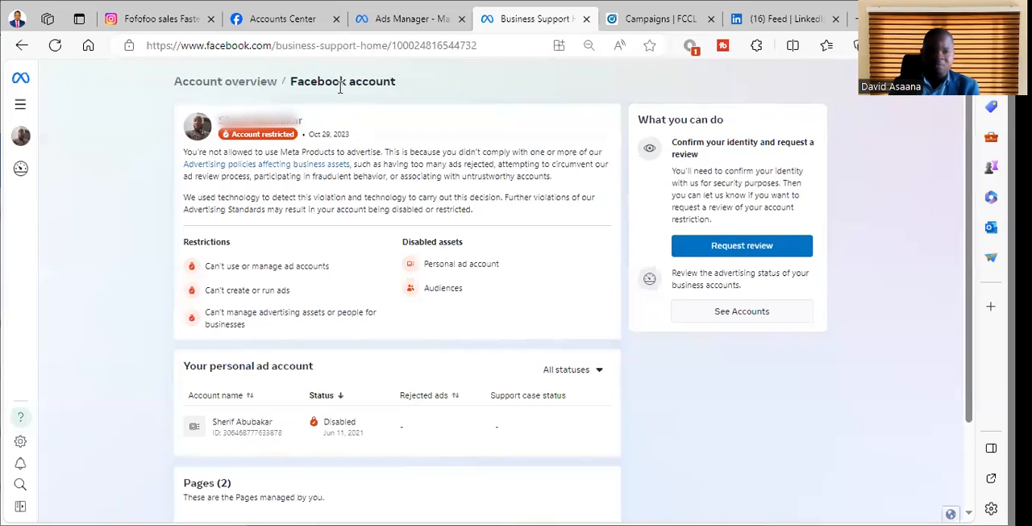
mouse_move(771, 245)
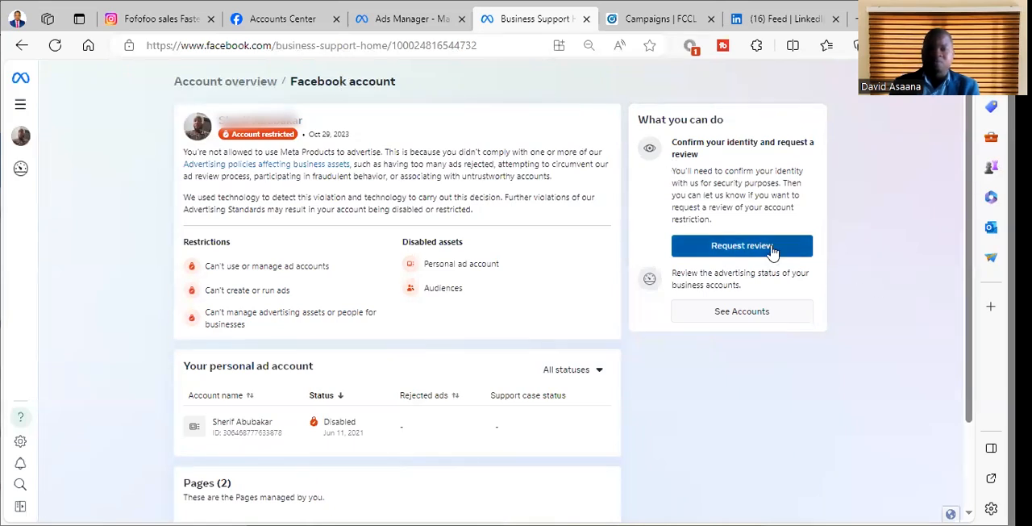
left_click(742, 245)
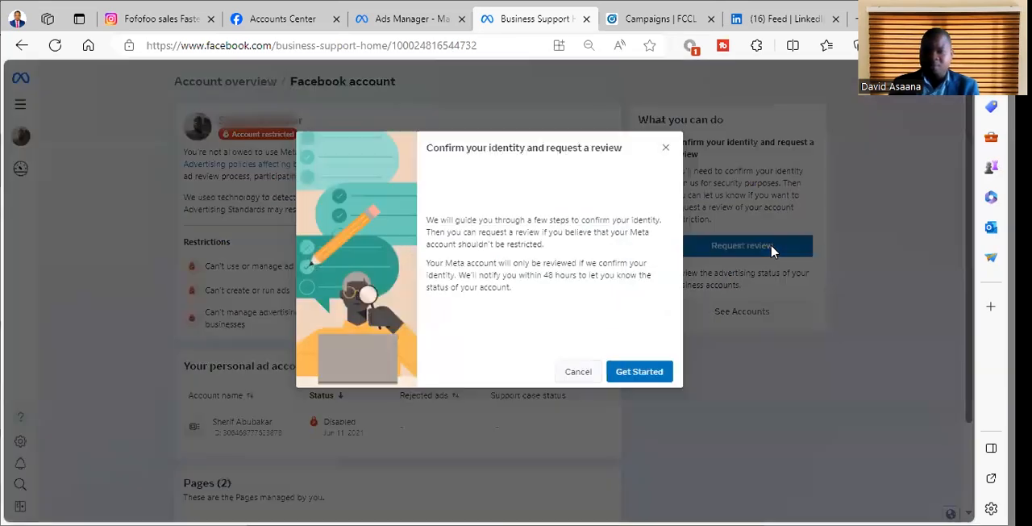
left_click(638, 371)
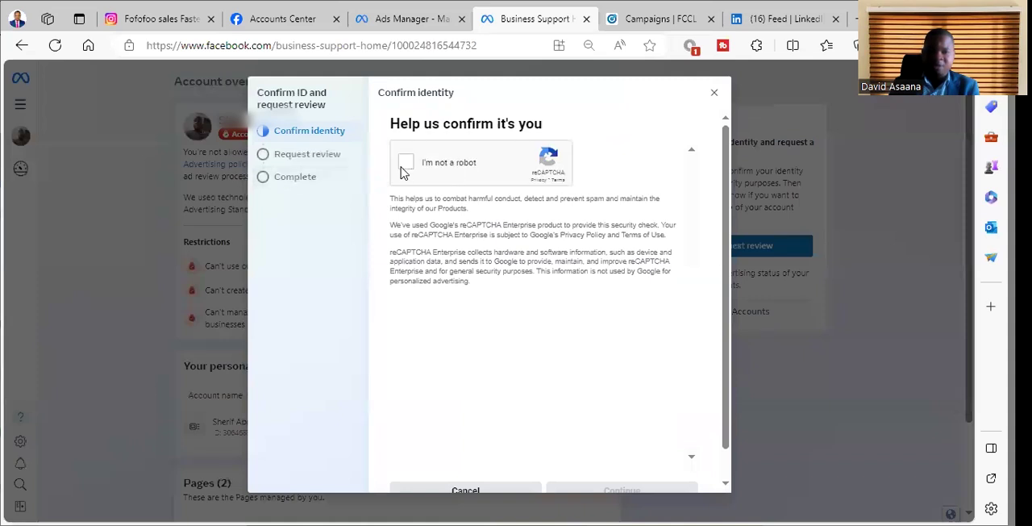
Step: Tick 'I'm not a robot' and have the code texted to the saved mobile number
left_click(413, 162)
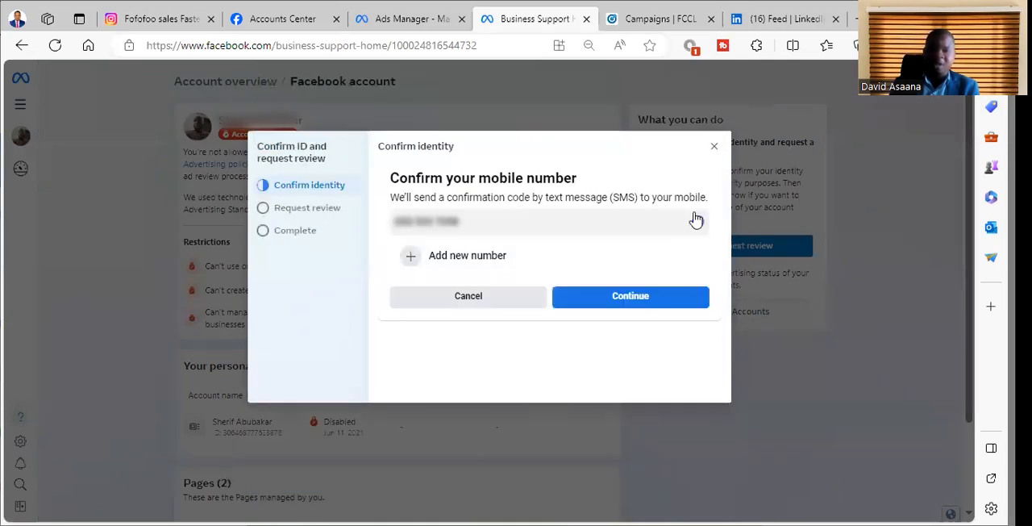
left_click(696, 221)
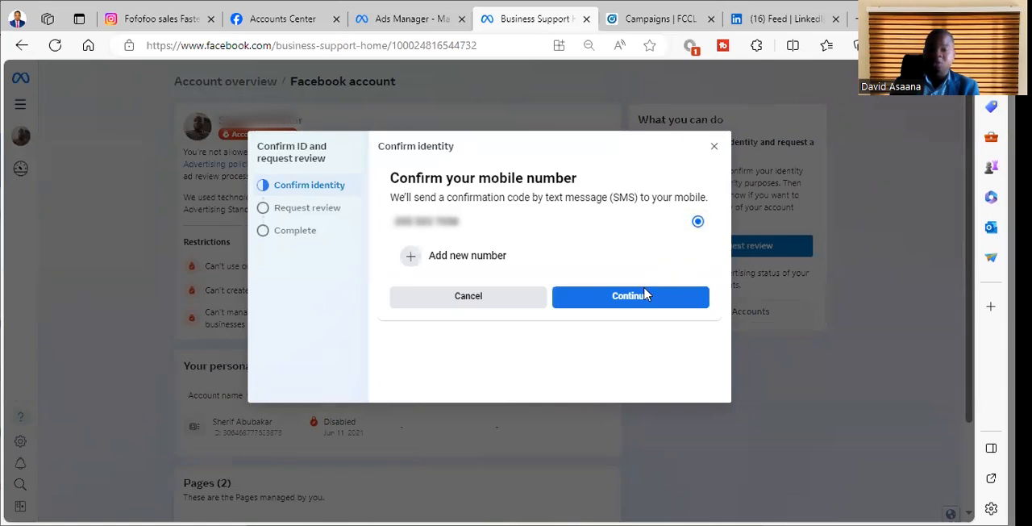
mouse_move(661, 300)
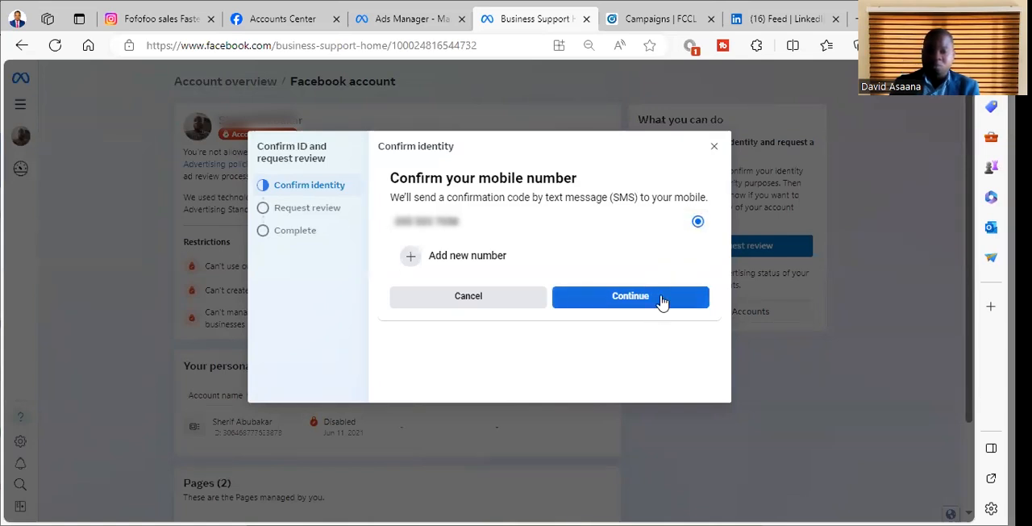
left_click(631, 297)
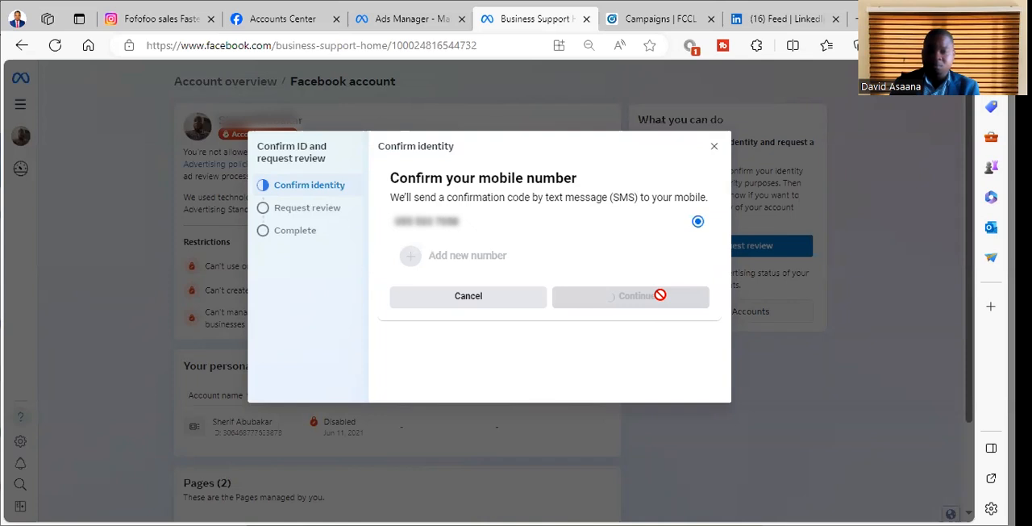
left_click(630, 297)
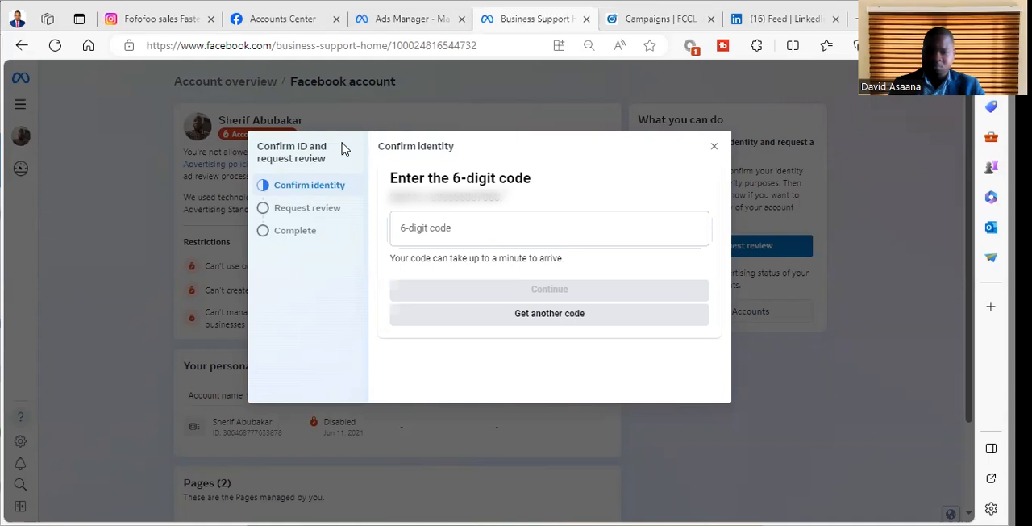
mouse_move(803, 308)
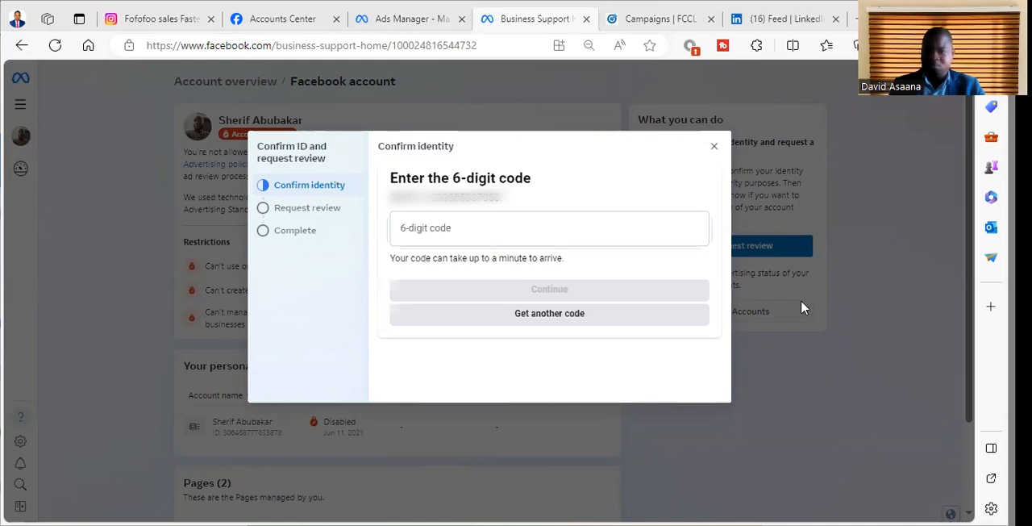
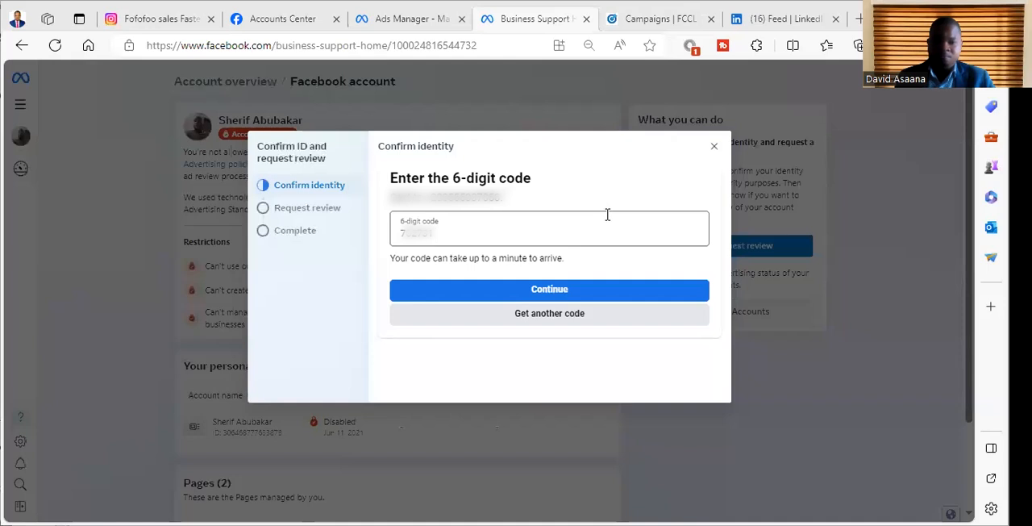
mouse_move(619, 290)
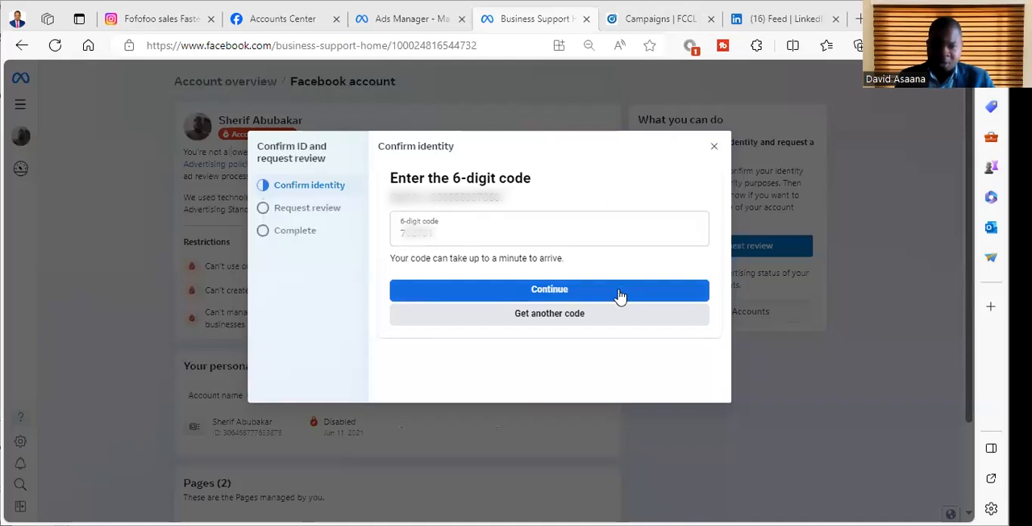
left_click(549, 290)
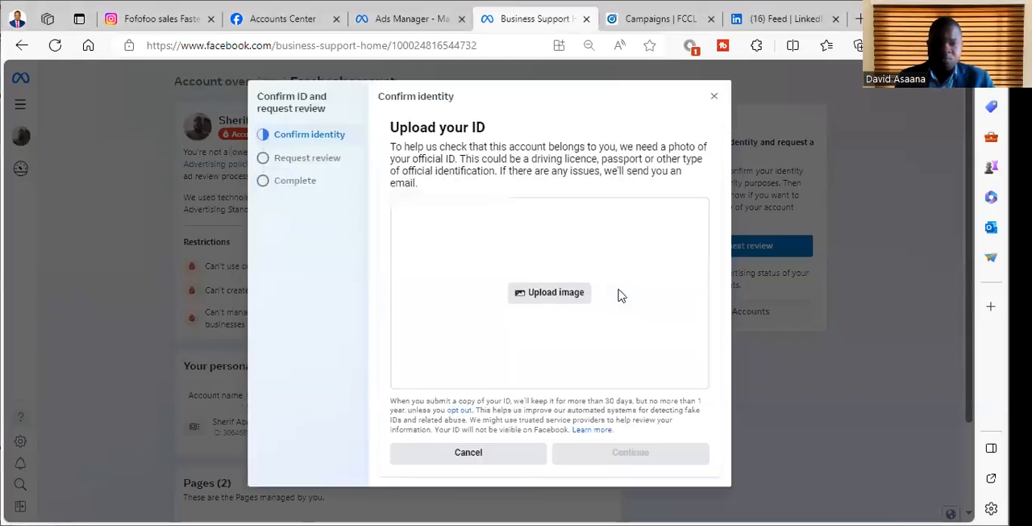
mouse_move(683, 242)
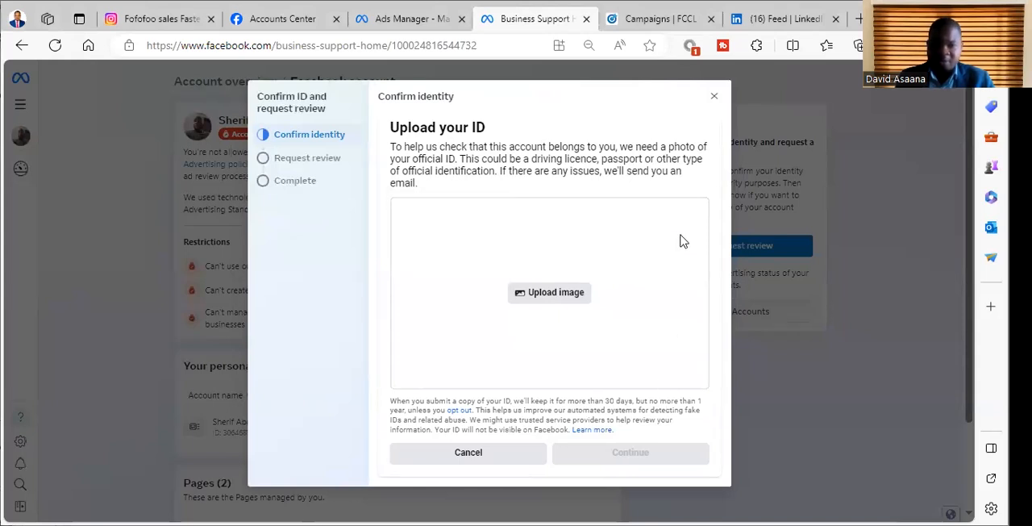
mouse_move(616, 39)
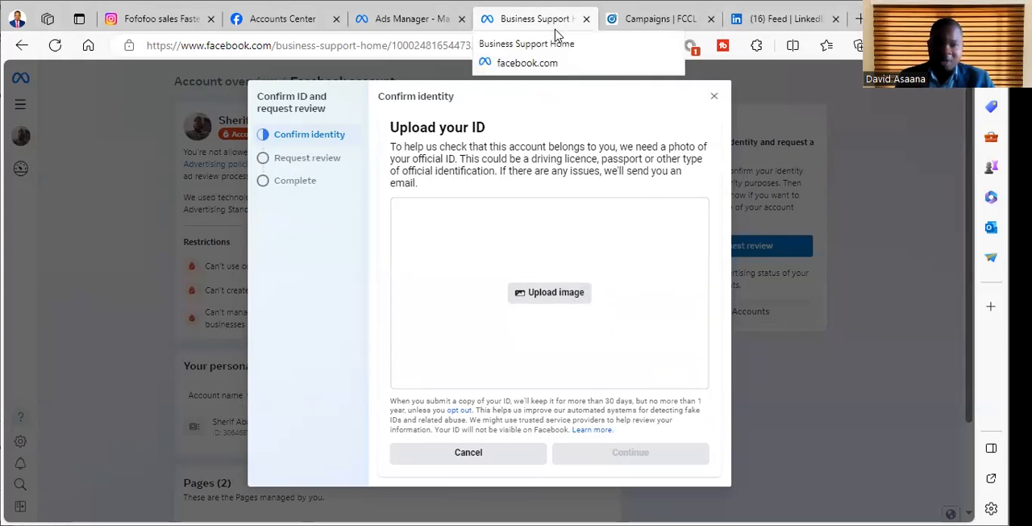
Step: Leave the ID upload waiting and return to the Accounts Center Name dialog
left_click(281, 18)
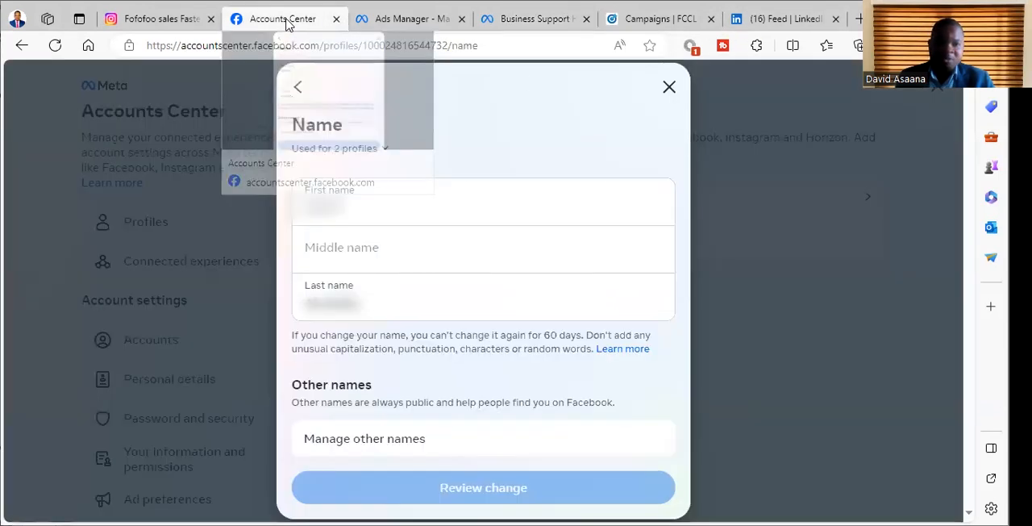
Step: View the profile's Contact and basic info with gender, pronouns and birth date, then return to the ID upload
left_click(668, 87)
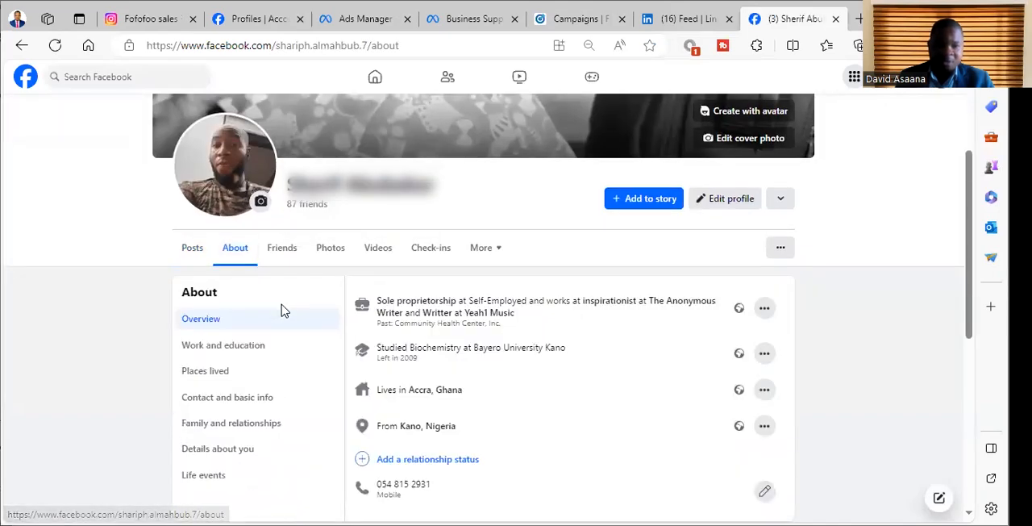
left_click(226, 258)
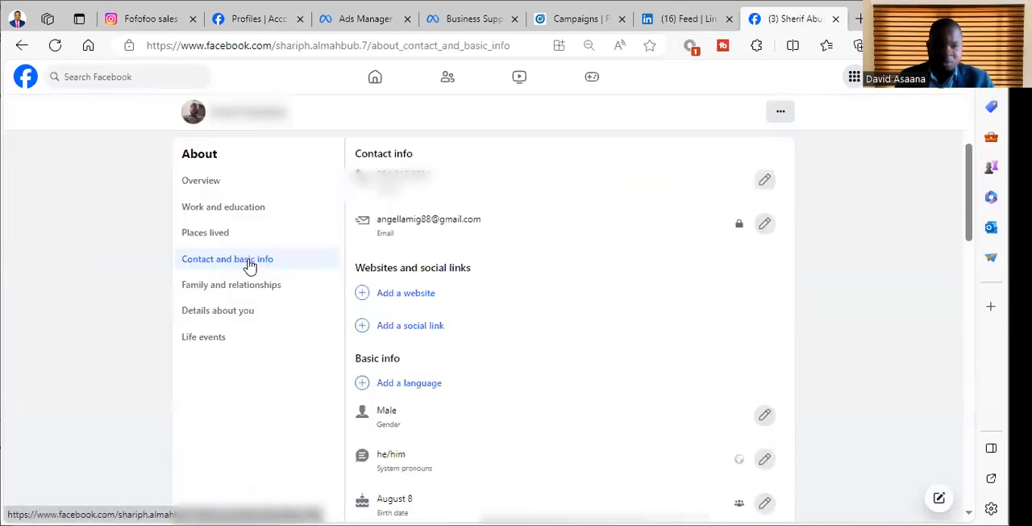
scroll("down", 3)
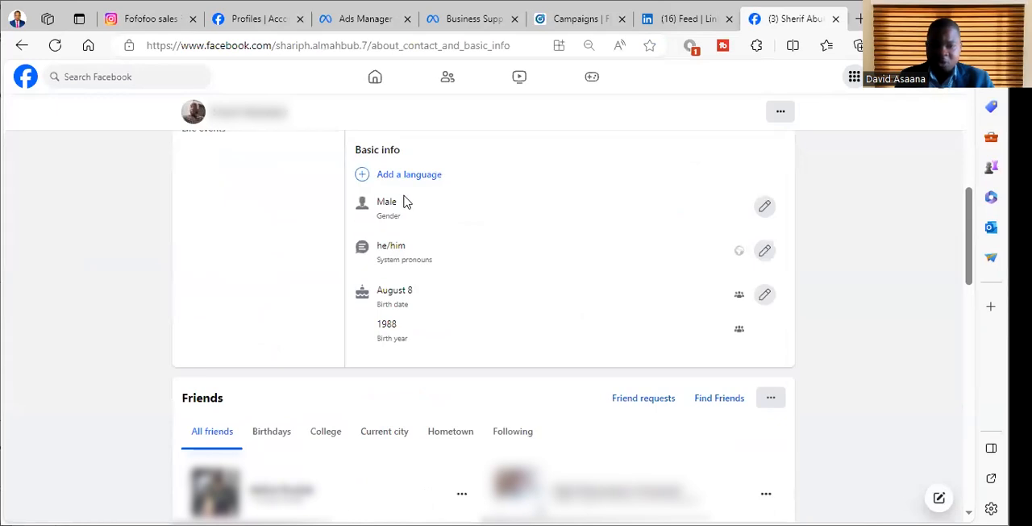
mouse_move(458, 197)
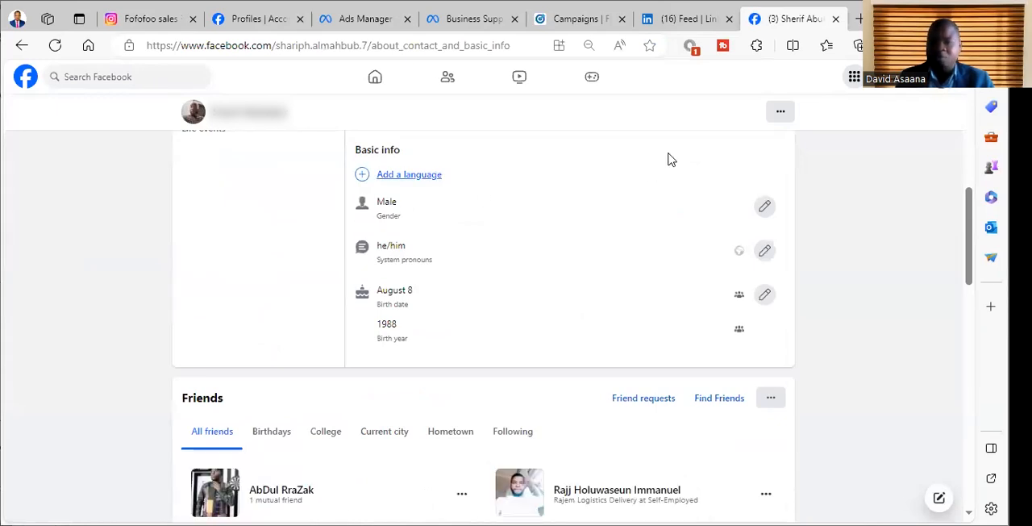
left_click(357, 19)
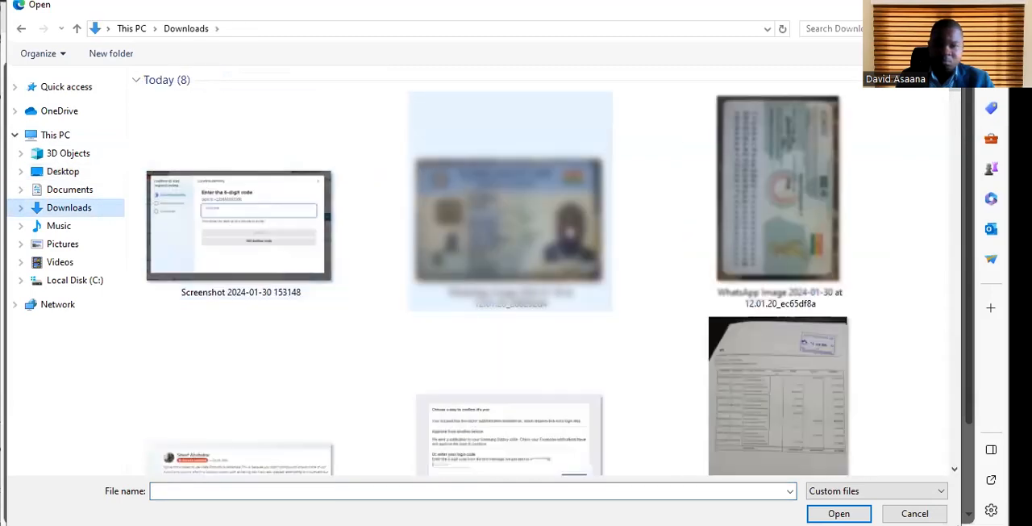
Step: Upload the WhatsApp ID photo, submit it for identity confirmation and continue to the review request
left_click(510, 202)
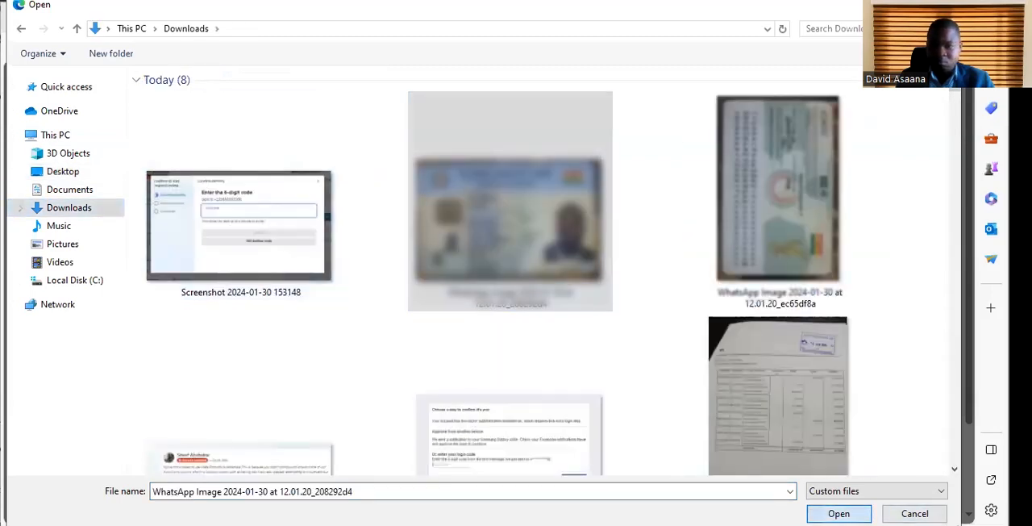
left_click(839, 513)
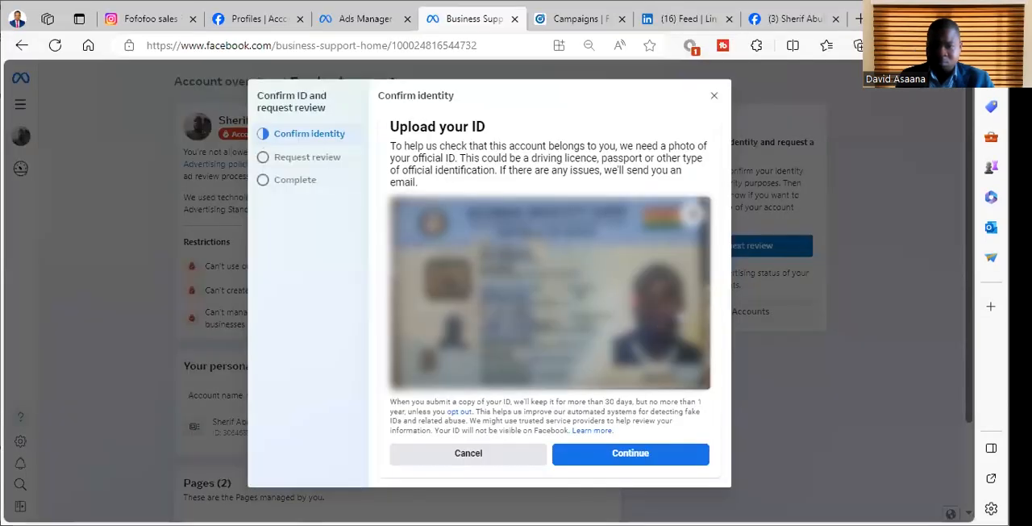
mouse_move(681, 426)
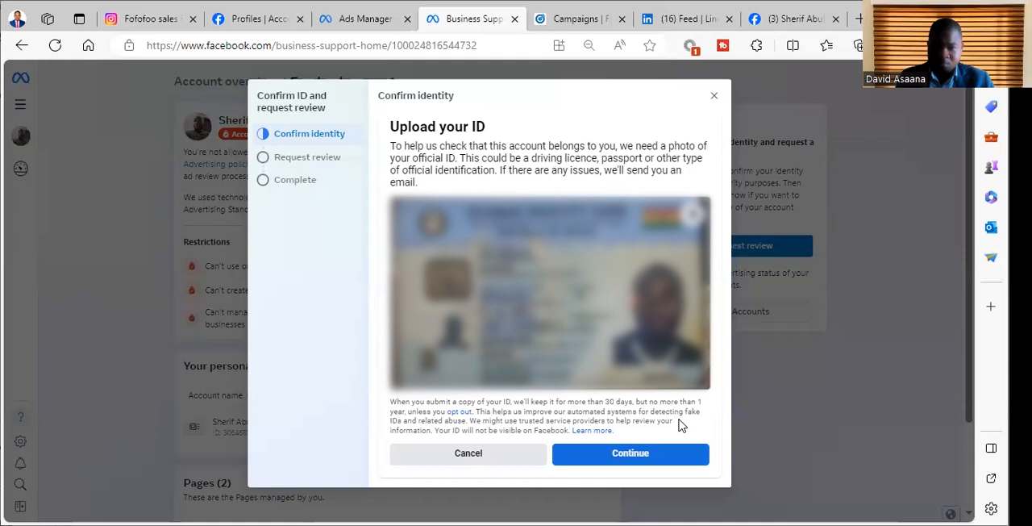
left_click(629, 452)
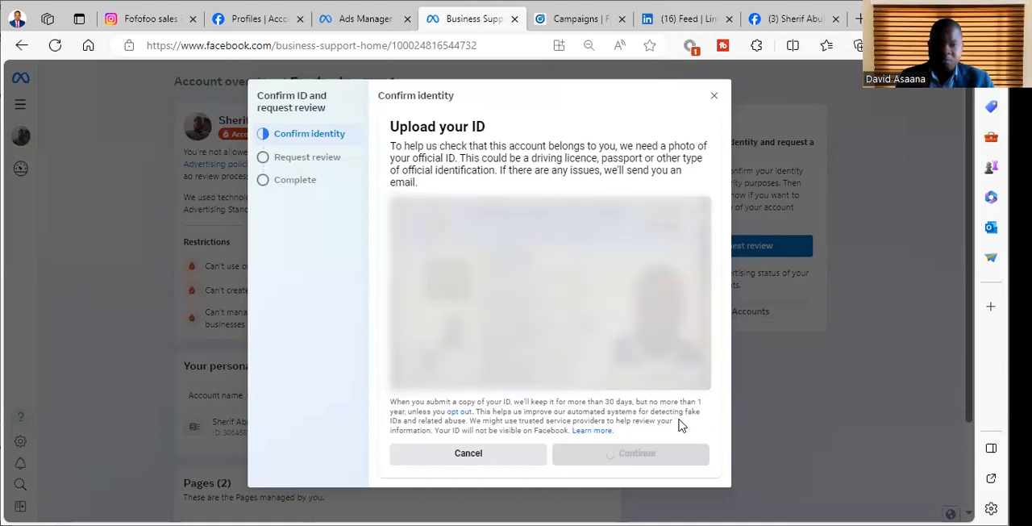
left_click(632, 453)
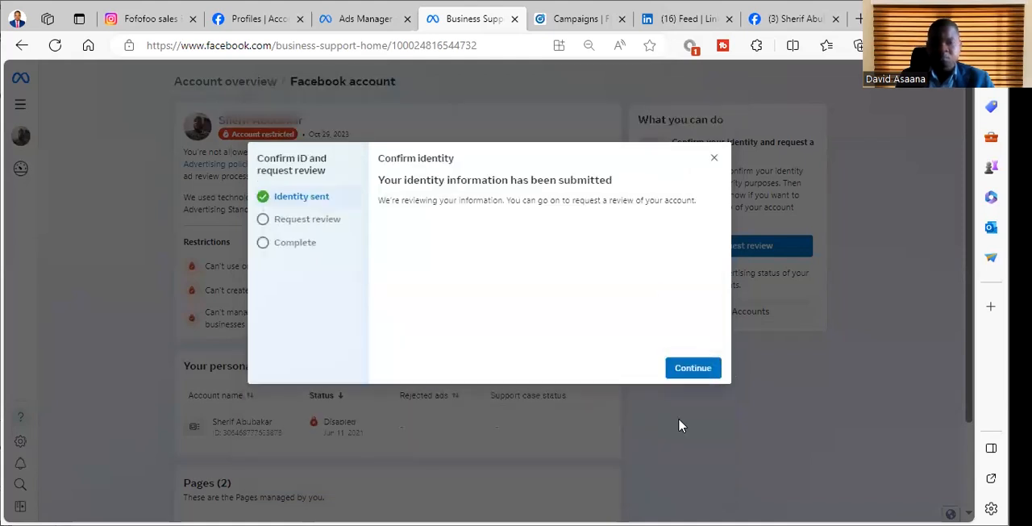
mouse_move(693, 368)
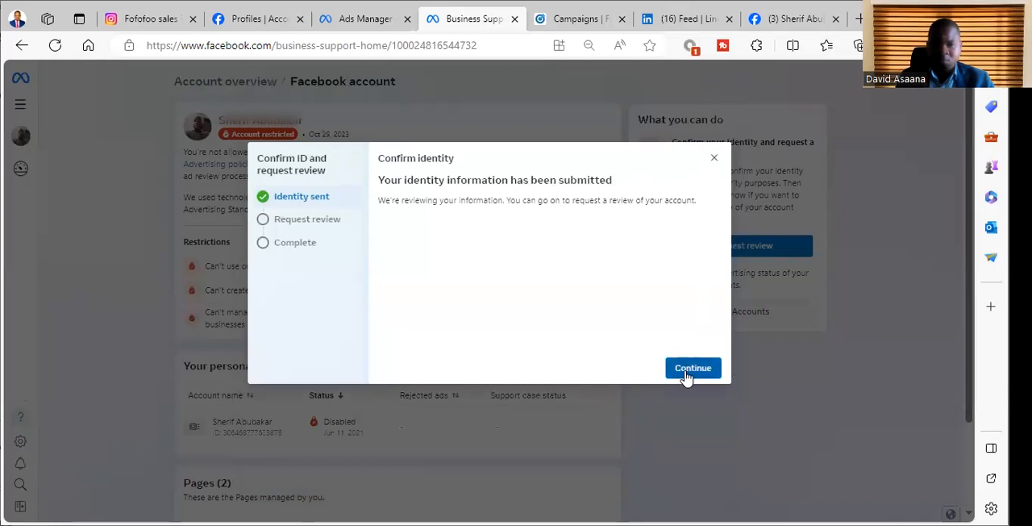
left_click(694, 368)
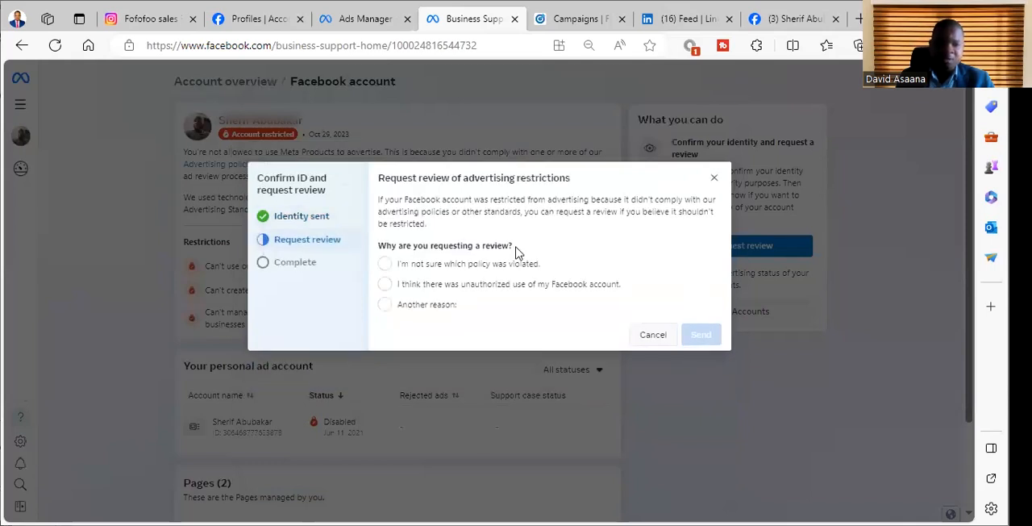
mouse_move(358, 245)
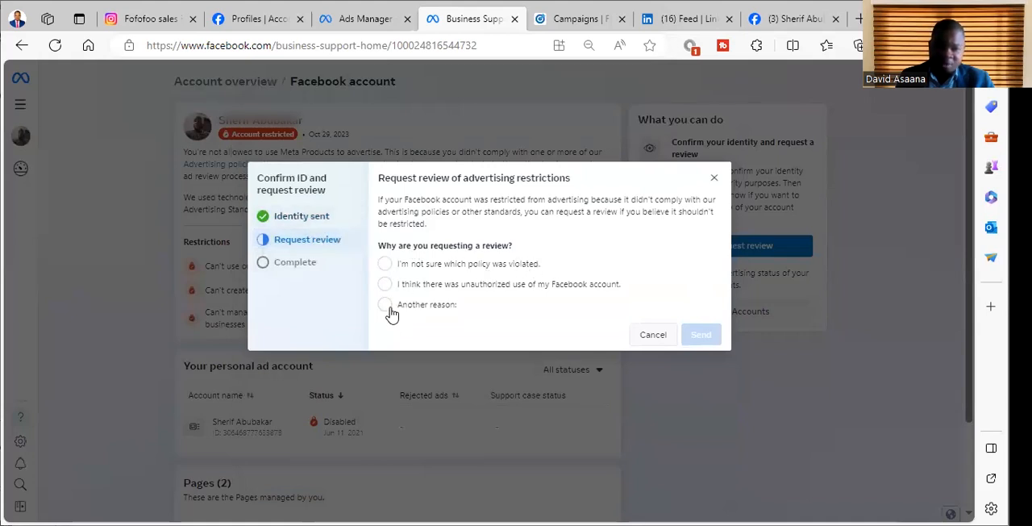
Step: Choose 'Another reason', paste the prepared appeal text into the reason box and send the request
left_click(384, 304)
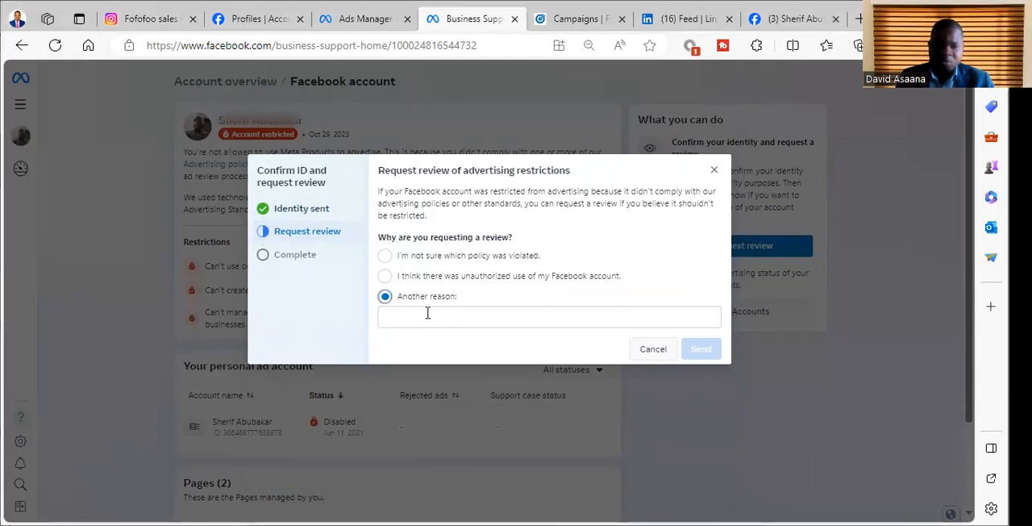
right_click(427, 317)
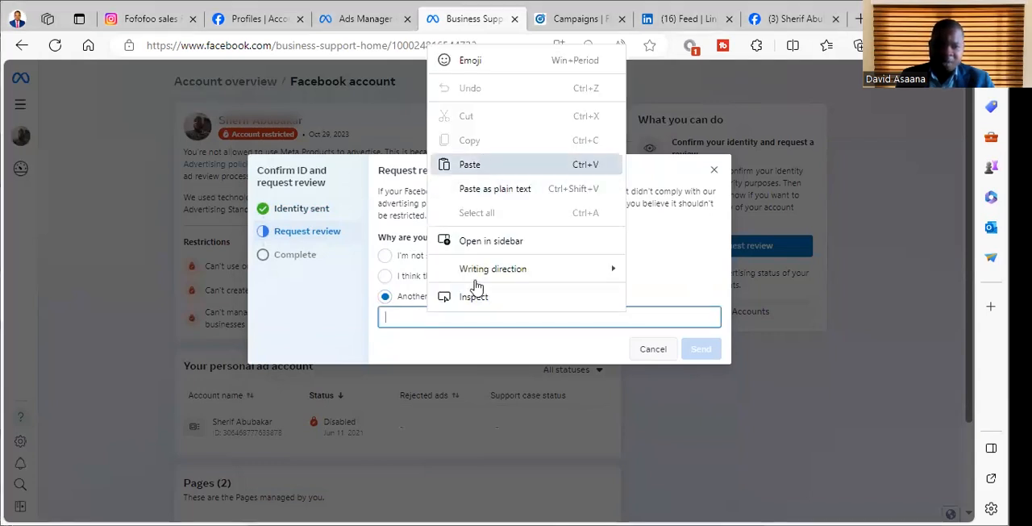
left_click(470, 165)
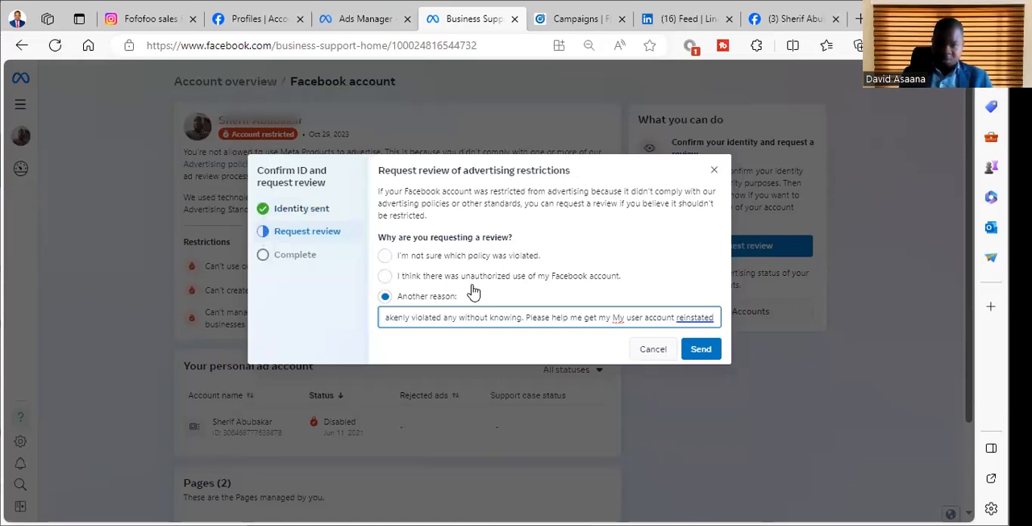
mouse_move(522, 267)
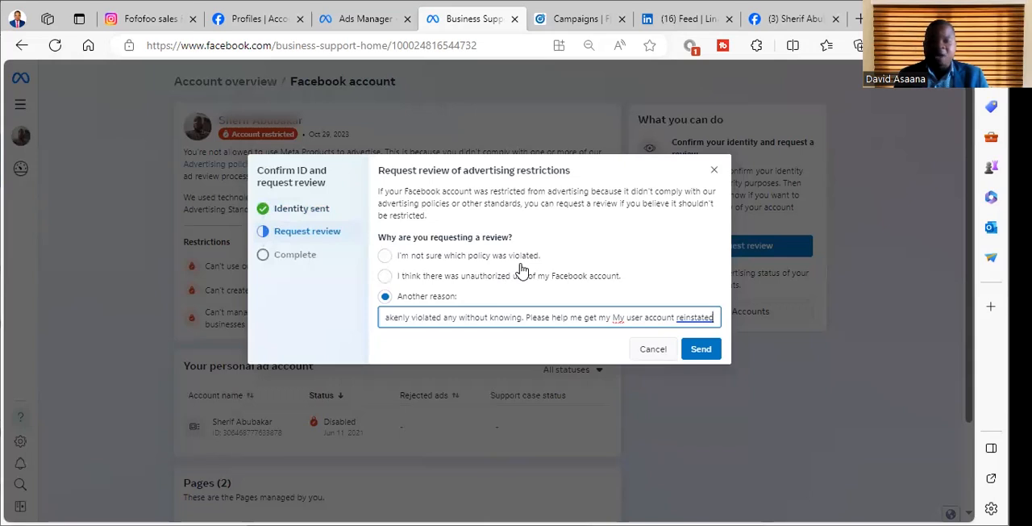
mouse_move(700, 348)
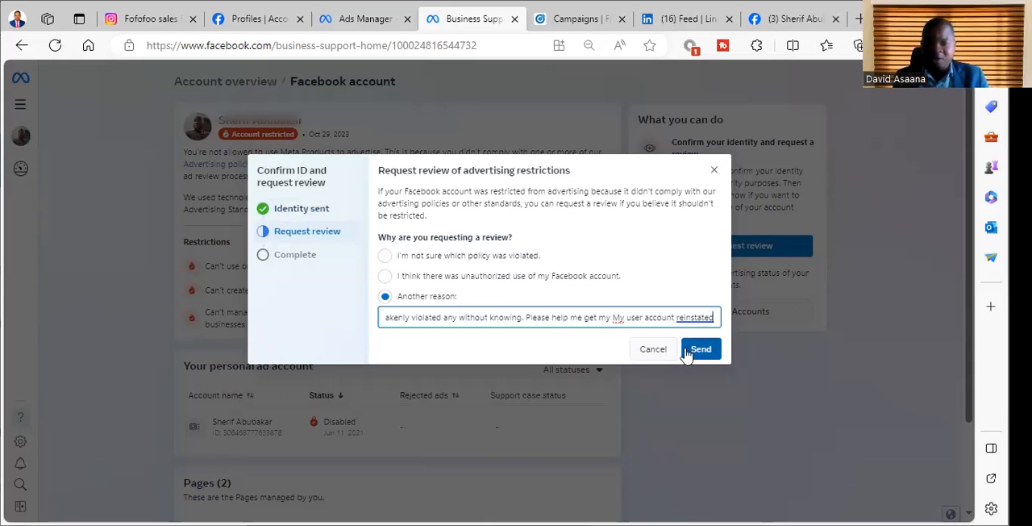
left_click(699, 348)
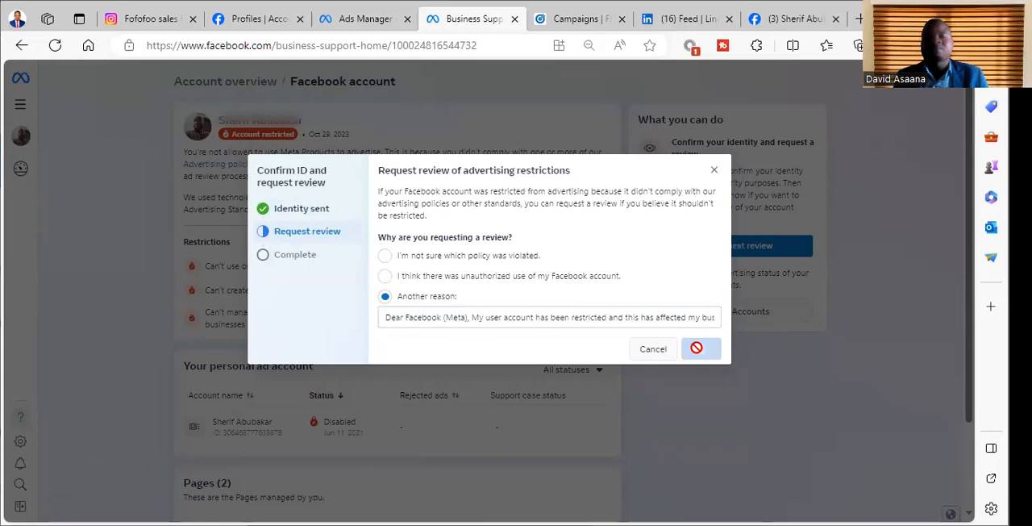
left_click(700, 348)
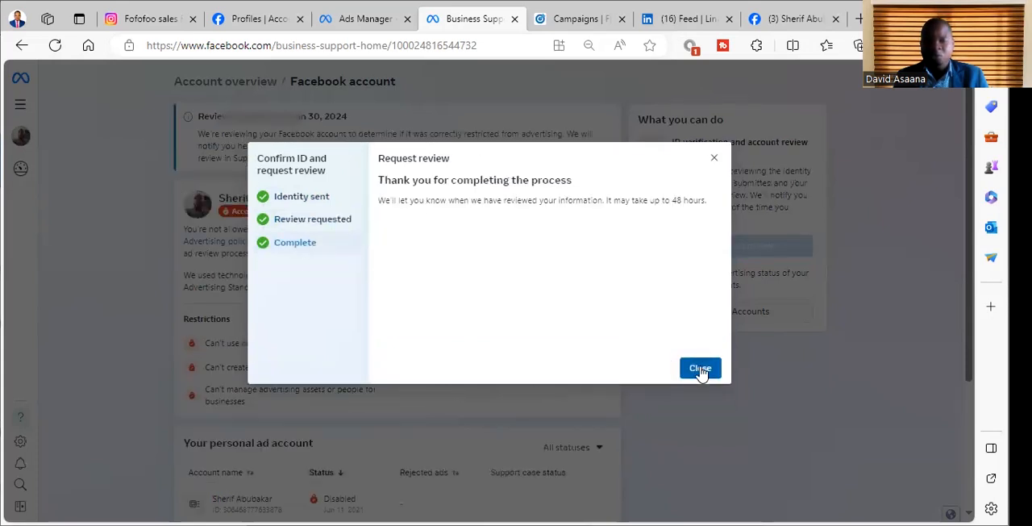
Step: Close the 'Thank you for completing the process' dialog to reveal the review requested Jan 30, 2024 notice
left_click(700, 368)
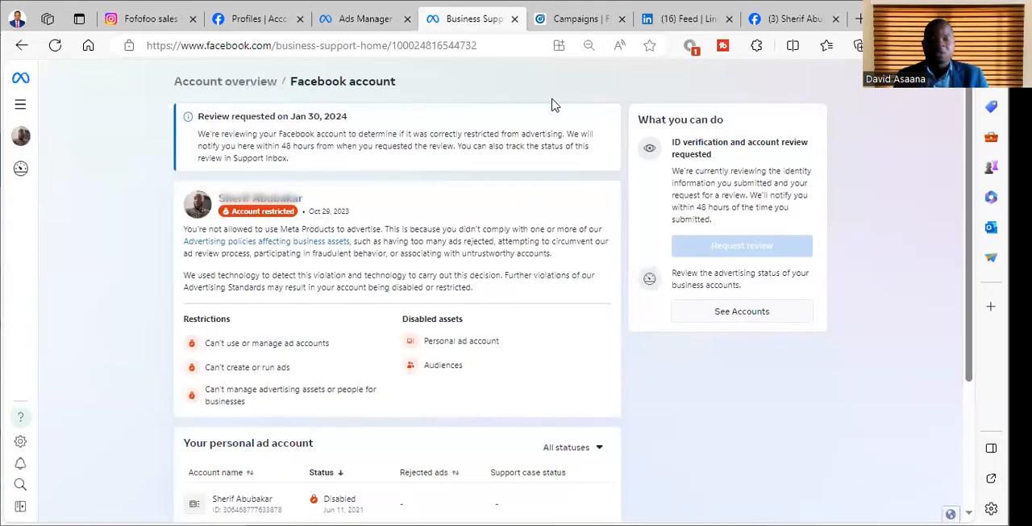
mouse_move(545, 129)
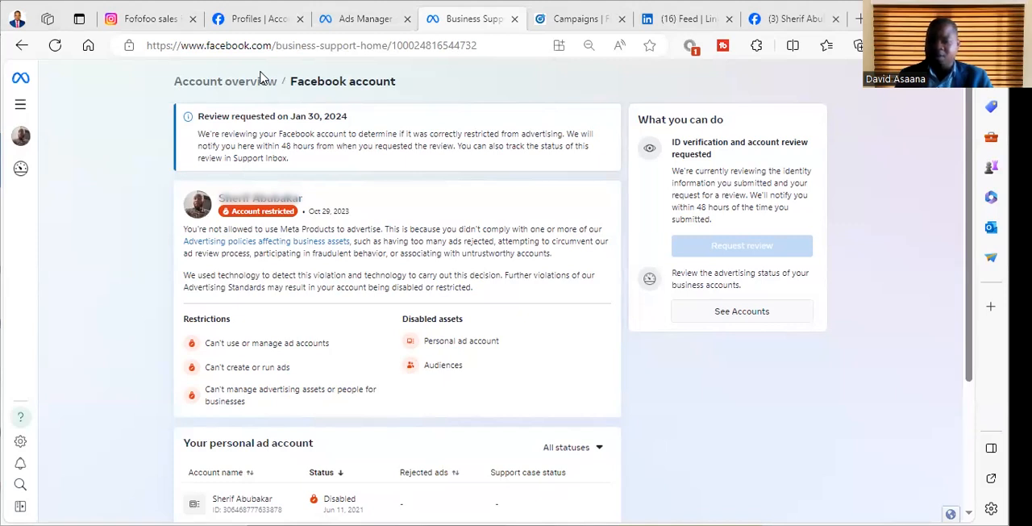
mouse_move(262, 75)
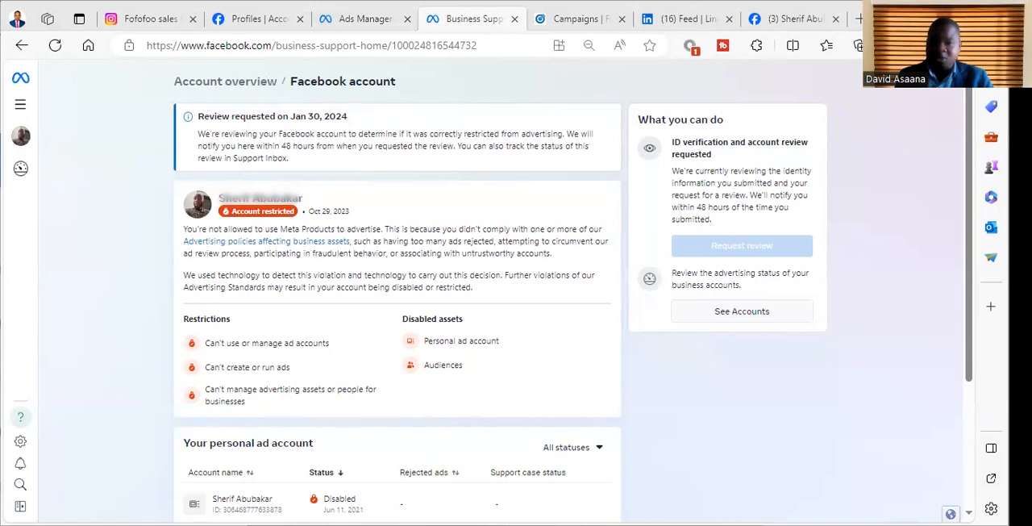
mouse_move(394, 81)
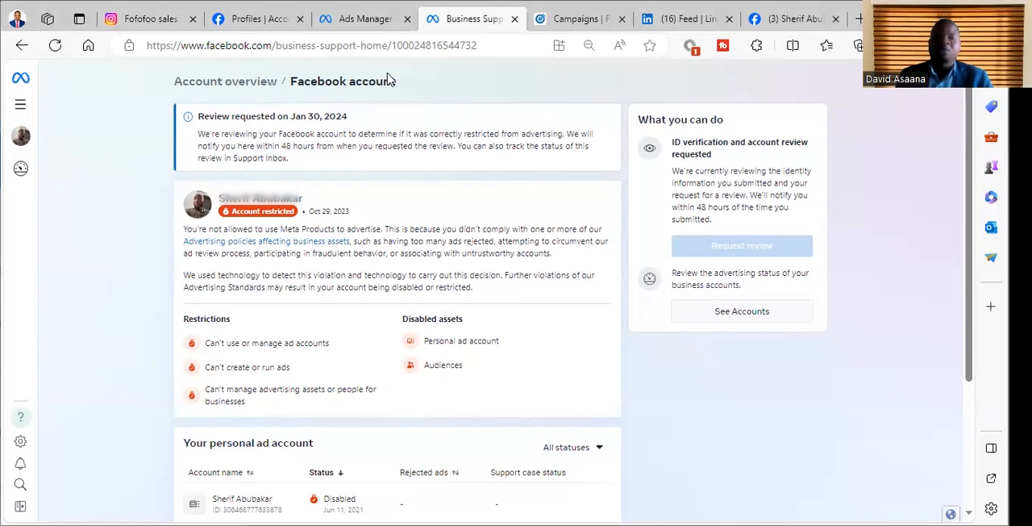
mouse_move(358, 126)
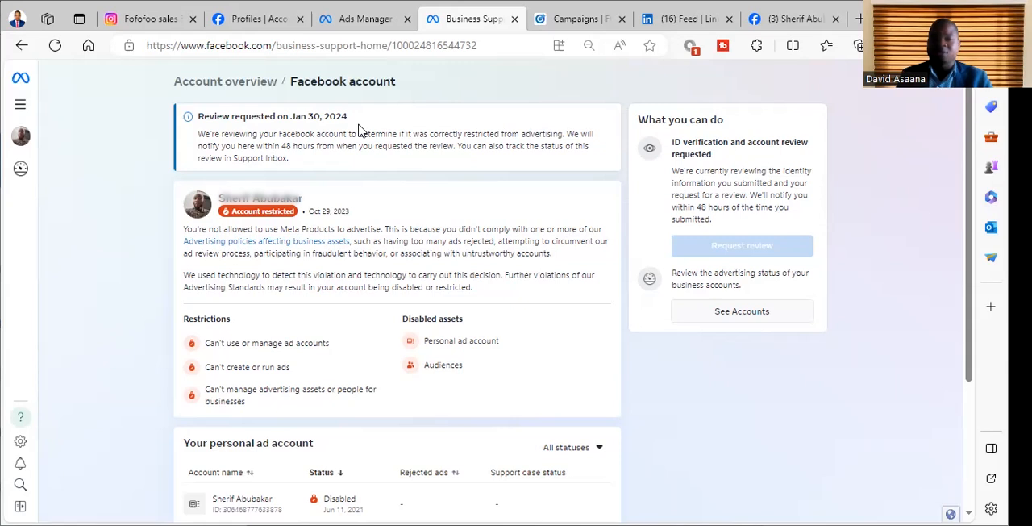
mouse_move(364, 166)
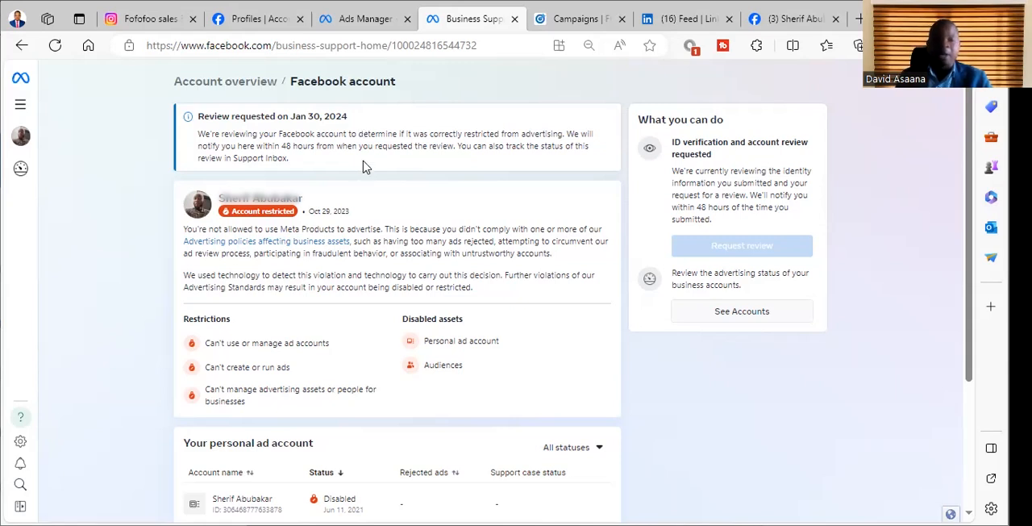